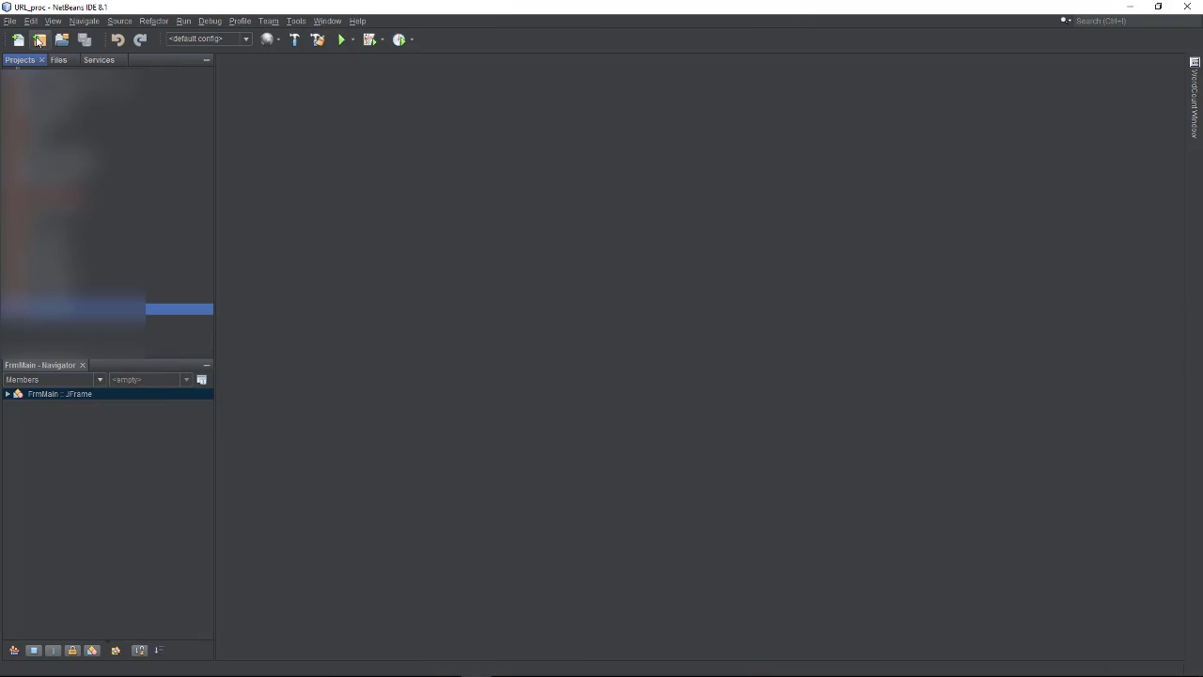
Step: Create a new Java Application project named AlphaForm
click(40, 39)
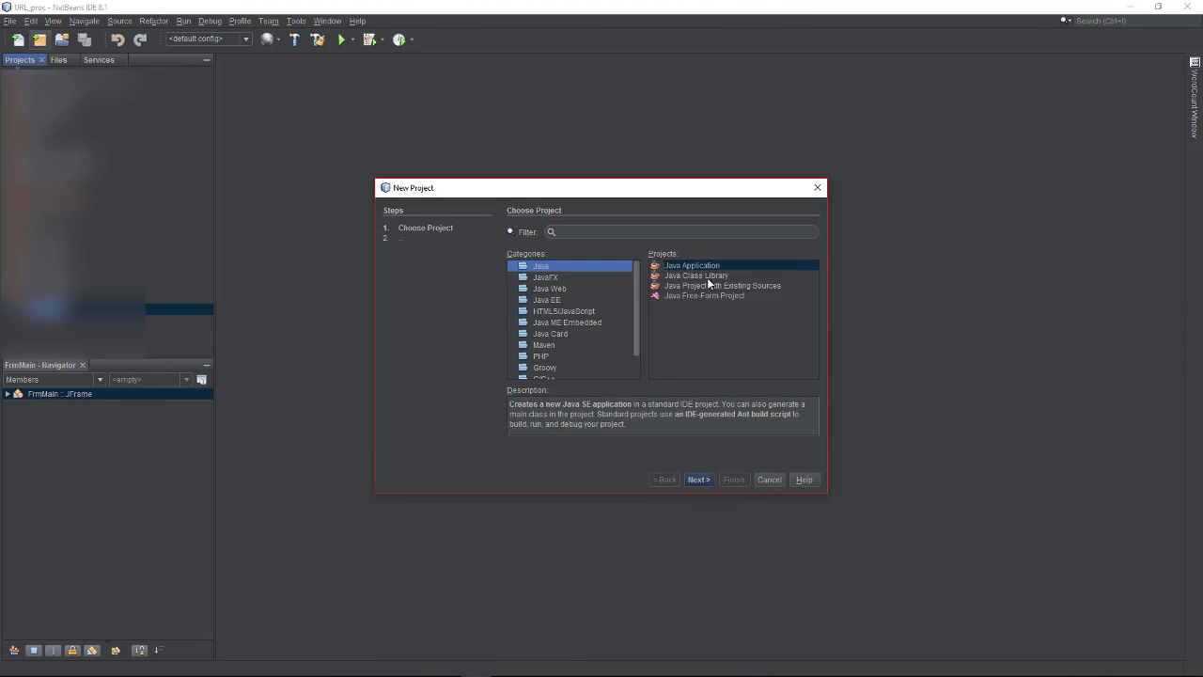
click(699, 480)
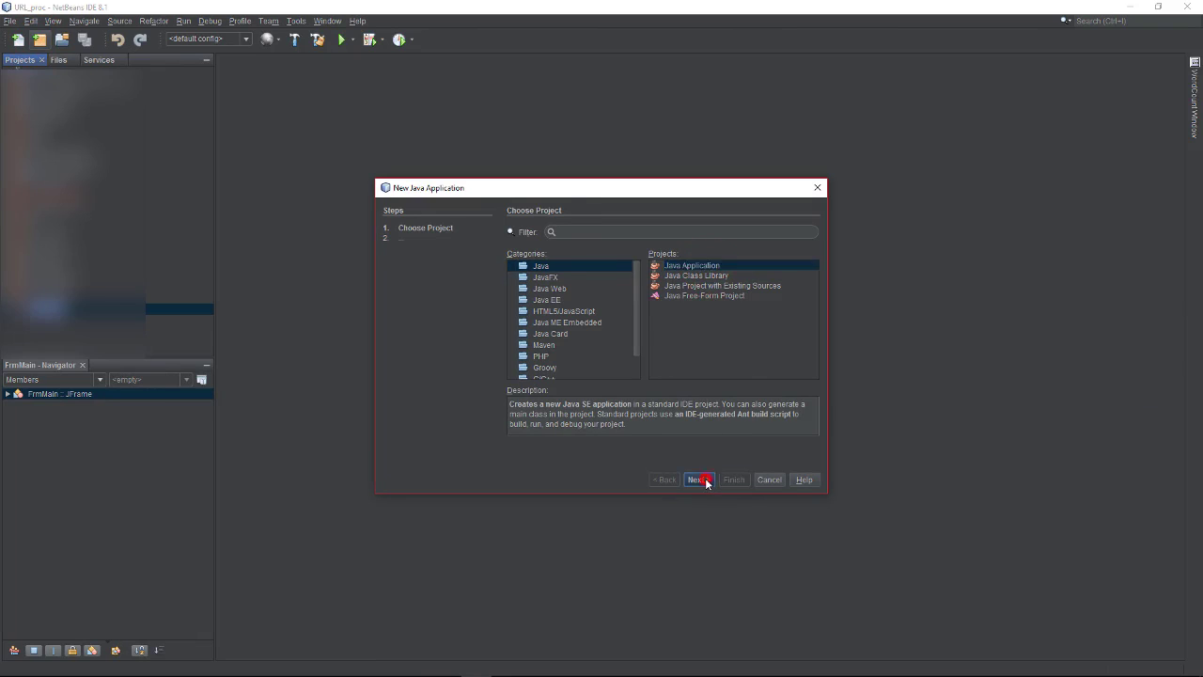
click(699, 480)
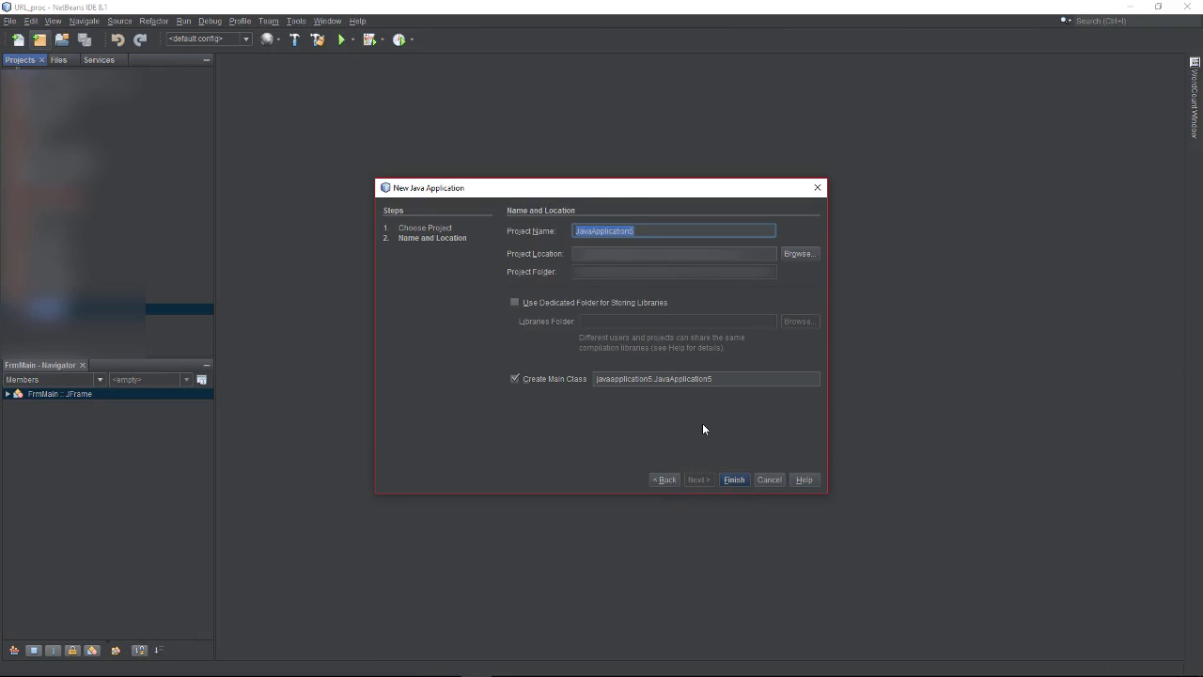
text(AlphaForm)
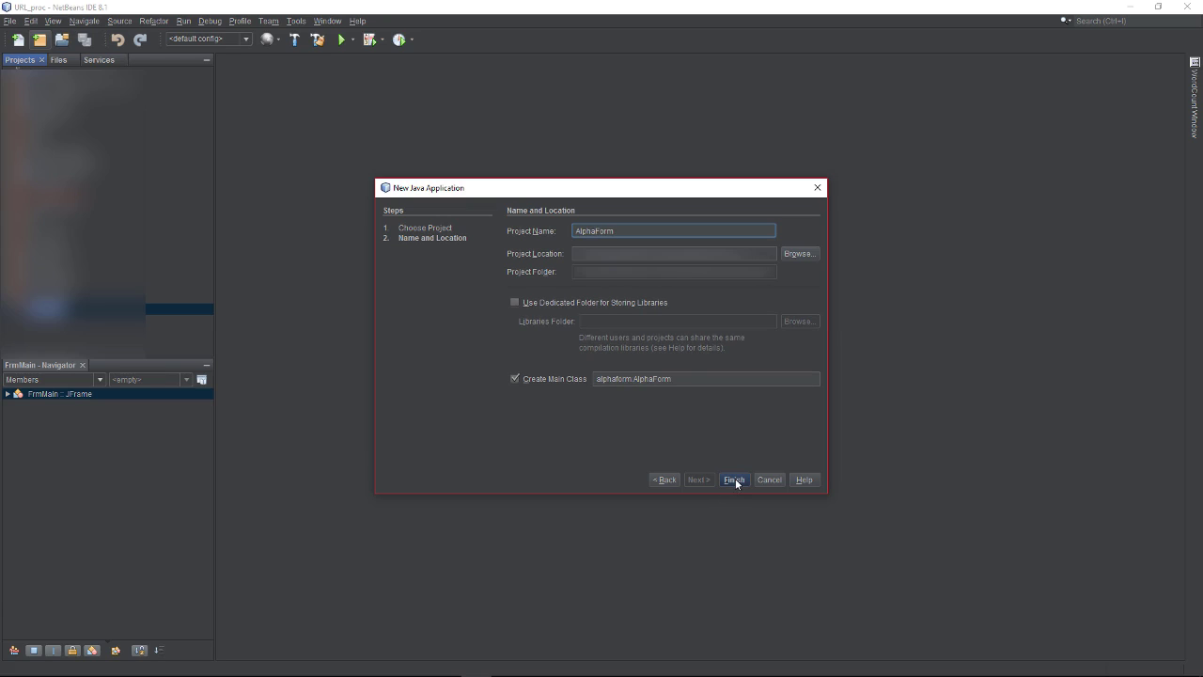
click(733, 479)
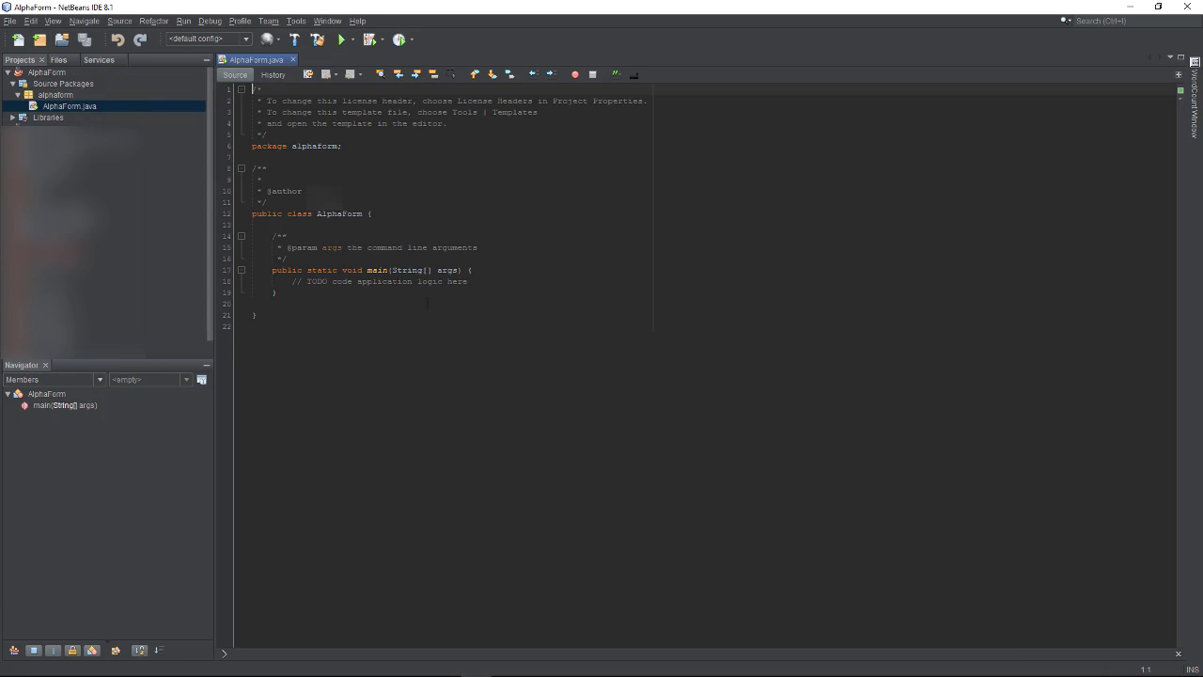
Step: Add a new JFrame form named AlphaWindow to the alphaform package
click(57, 94)
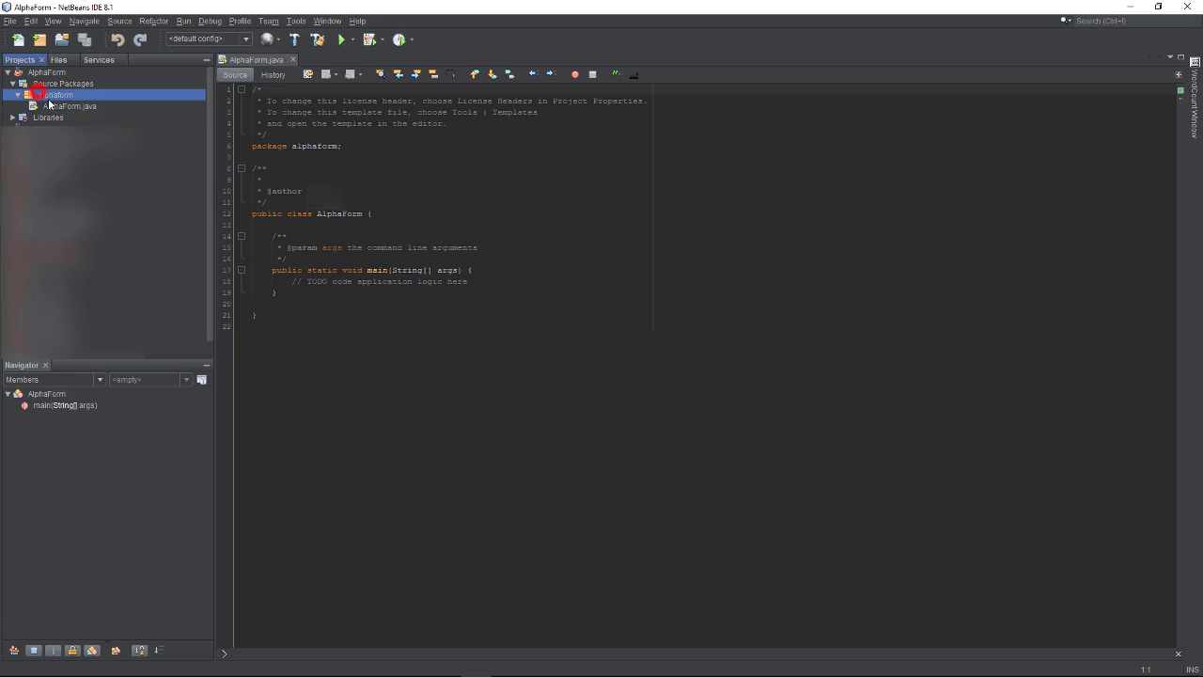
right_click(57, 95)
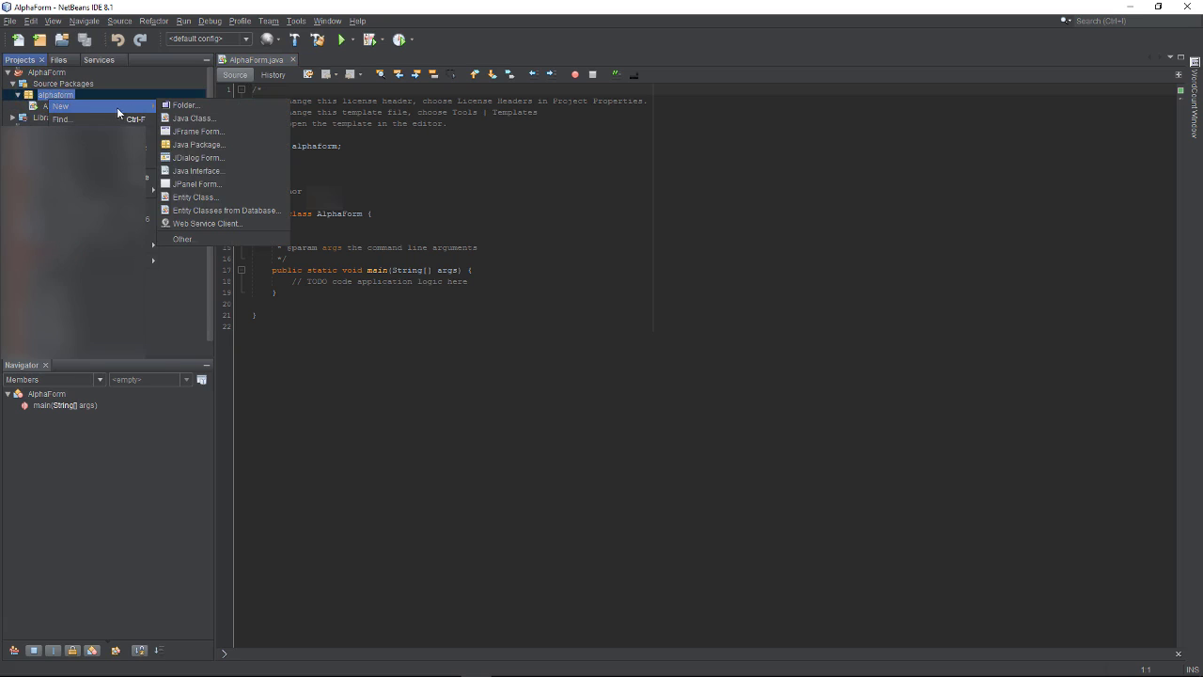
mouse_move(214, 132)
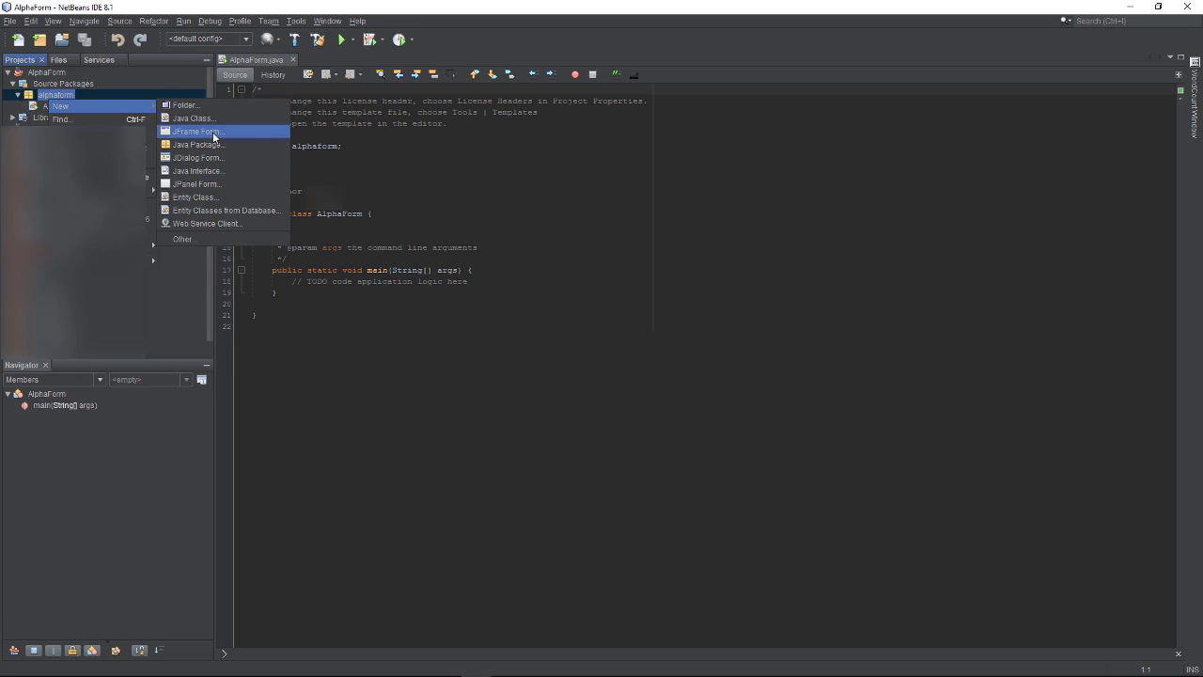
click(196, 131)
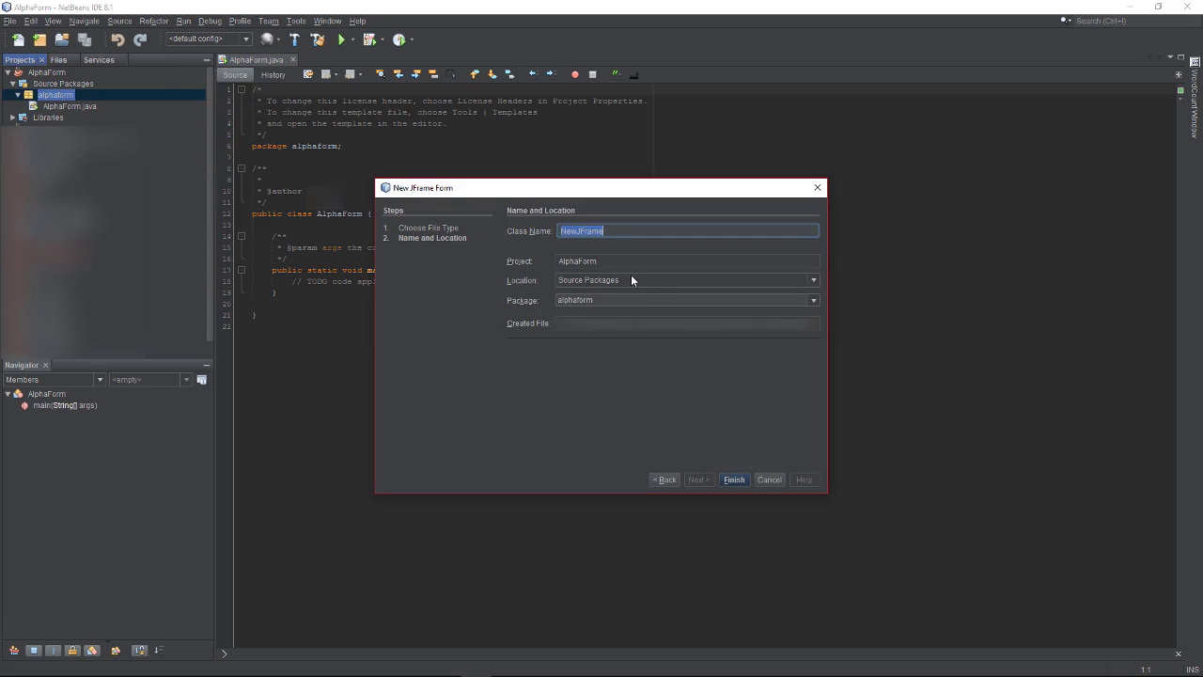
text(AlphaWindow)
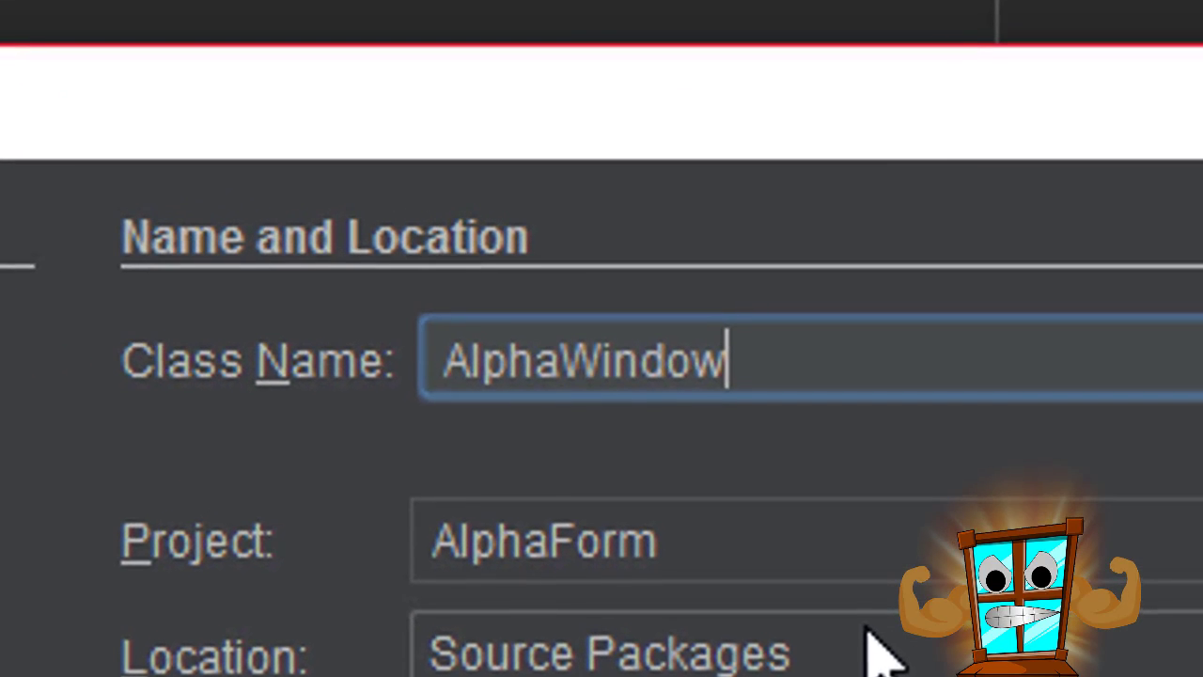
click(733, 480)
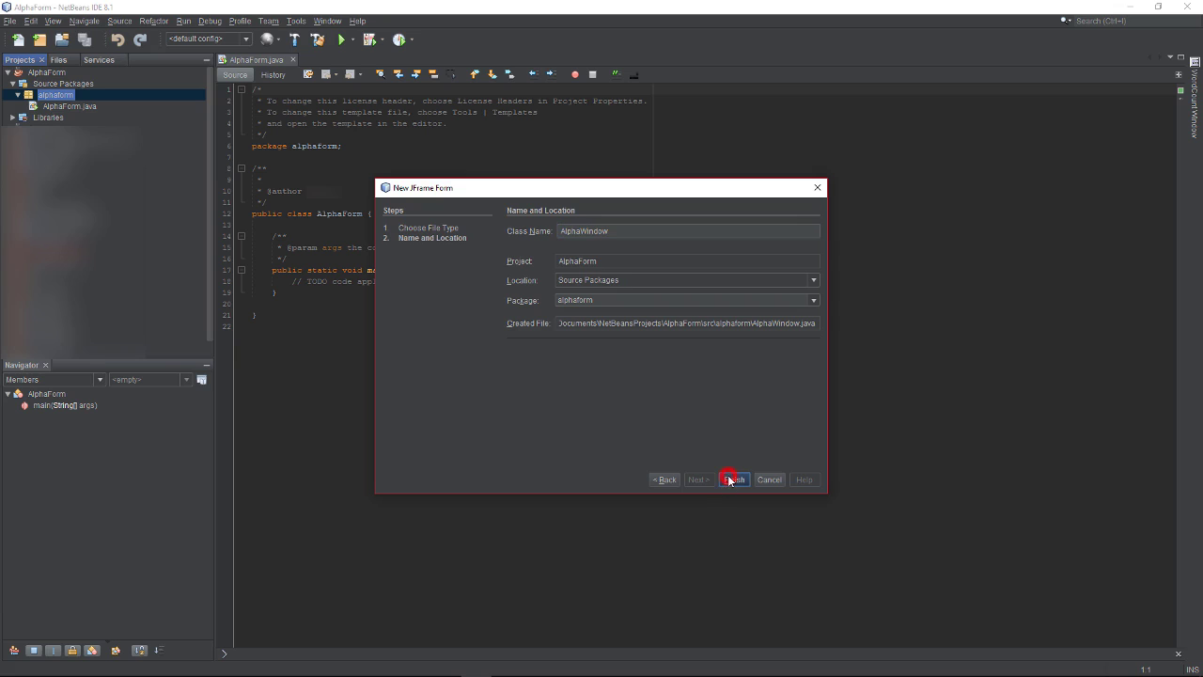
click(733, 479)
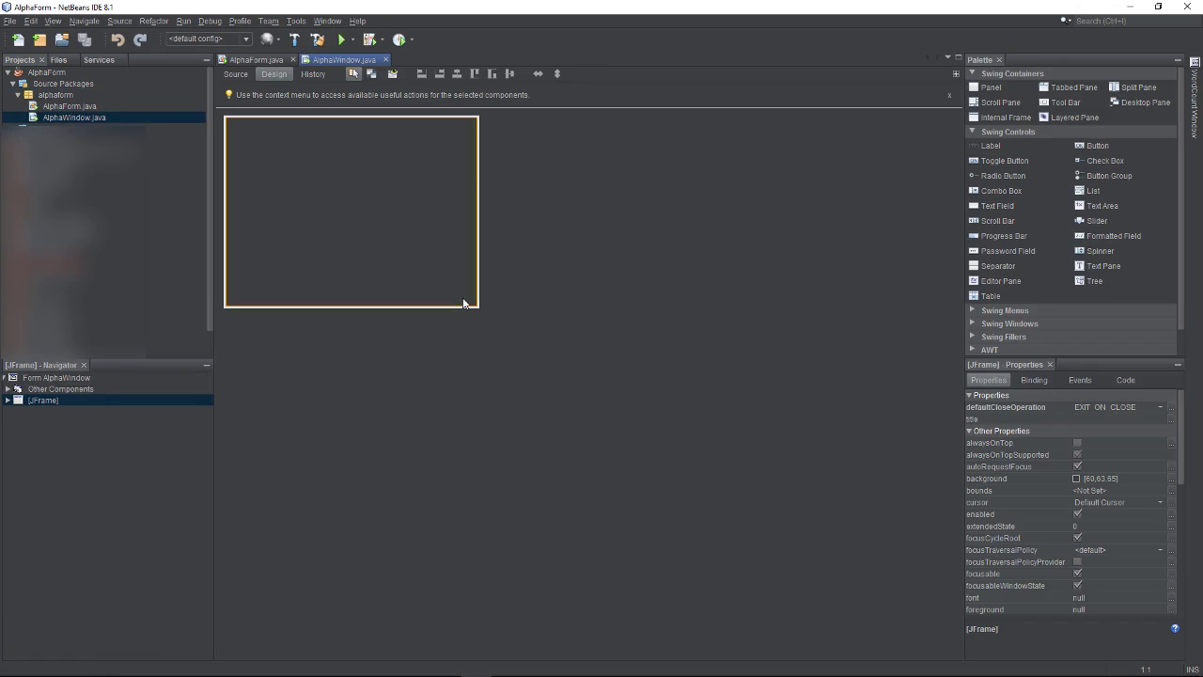
Step: Drag the form's handles to make the empty frame taller and wider
drag(477, 300, 478, 308)
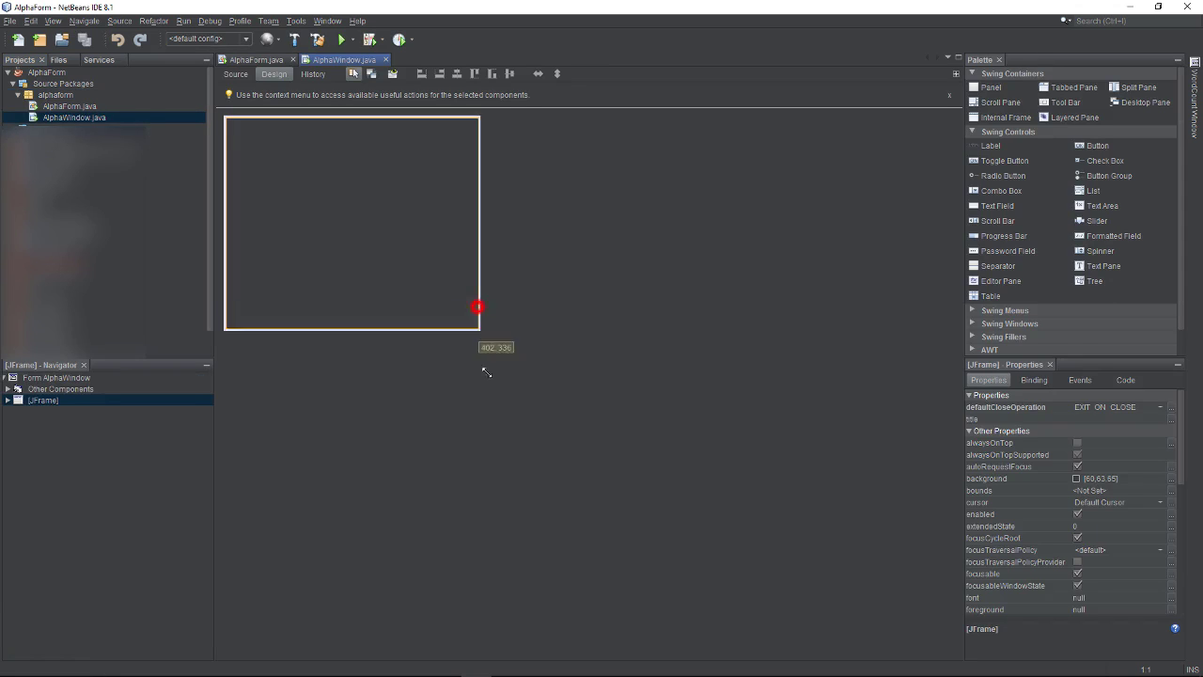
drag(477, 307, 506, 458)
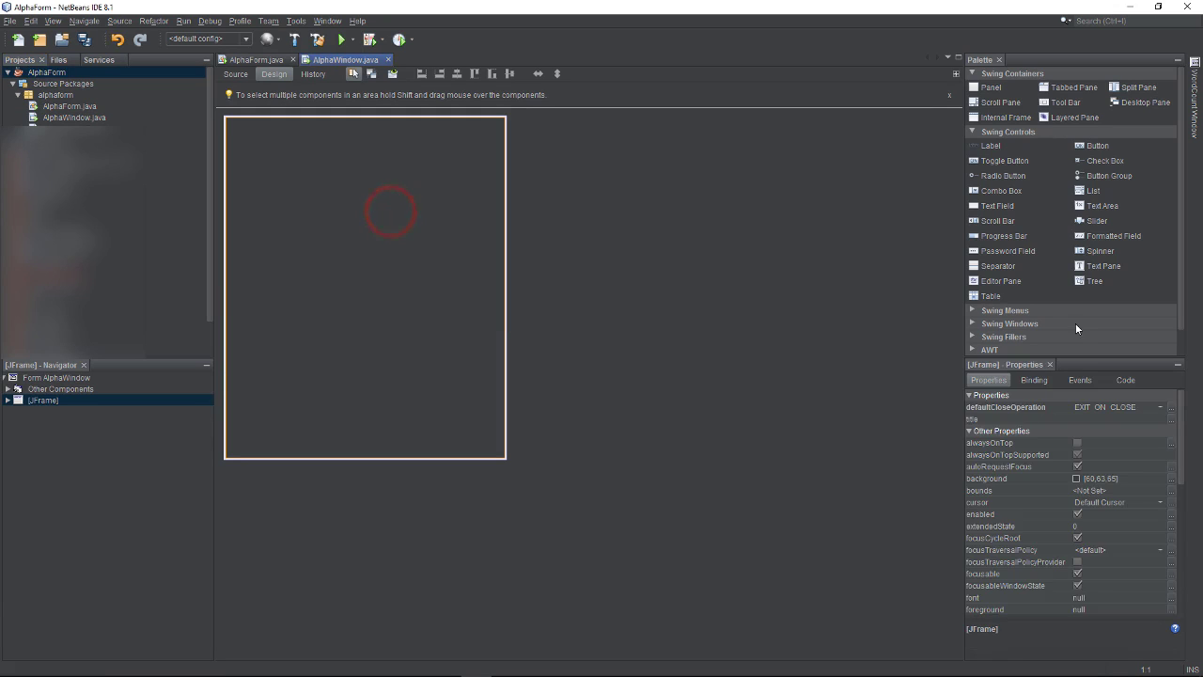
Step: Add a label with icon techtacYT.png and stretch it to show the whole logo
click(993, 147)
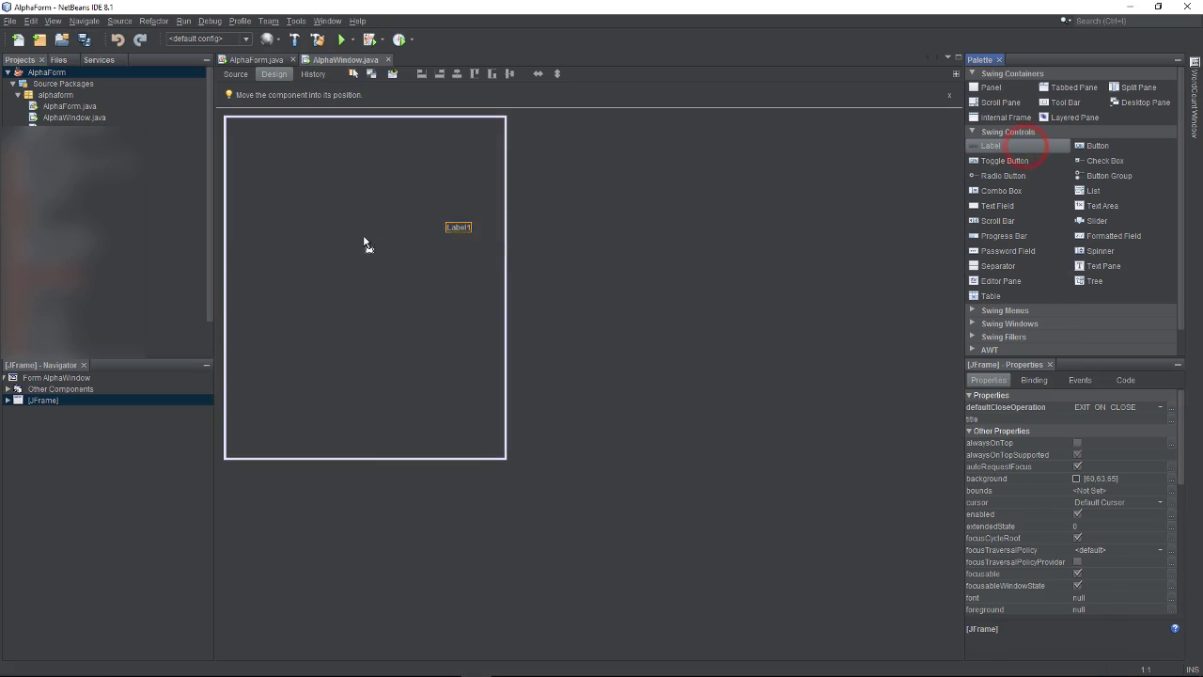
click(368, 245)
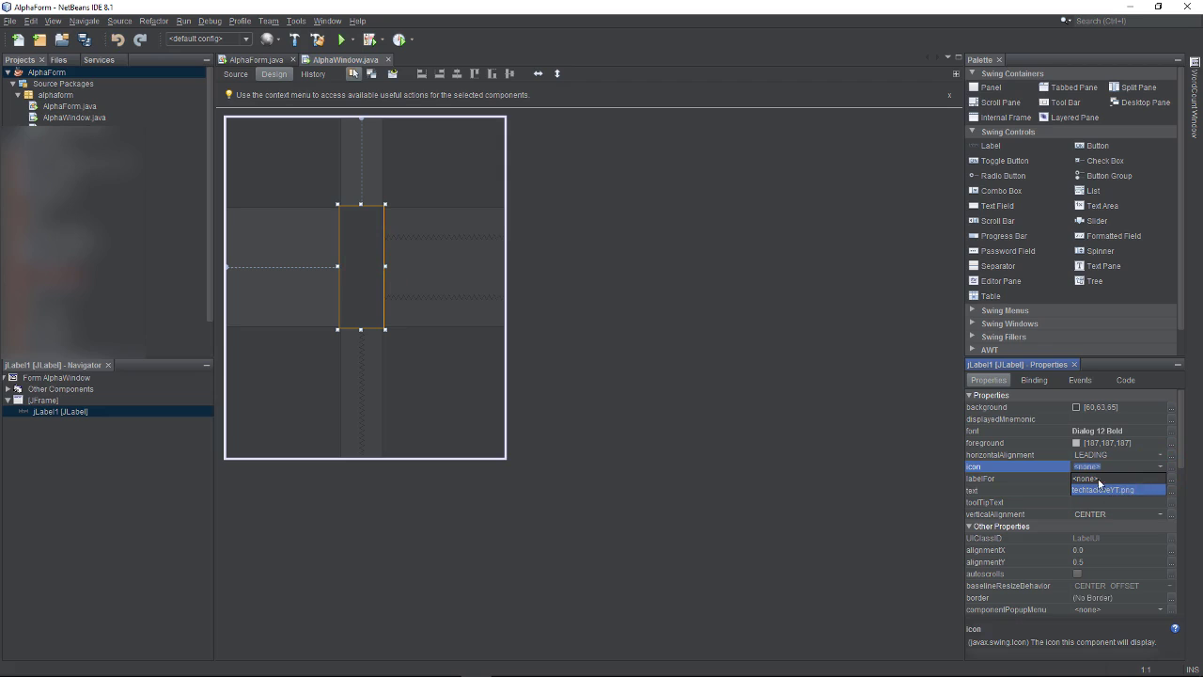
click(1104, 489)
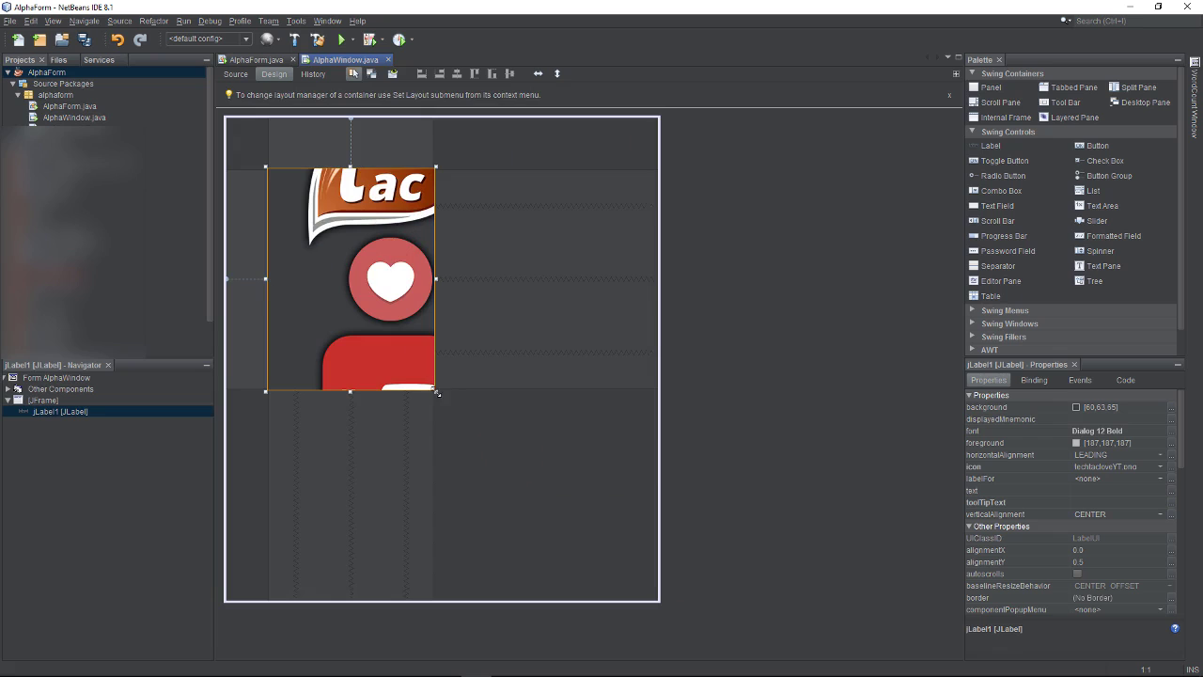
drag(436, 392, 498, 583)
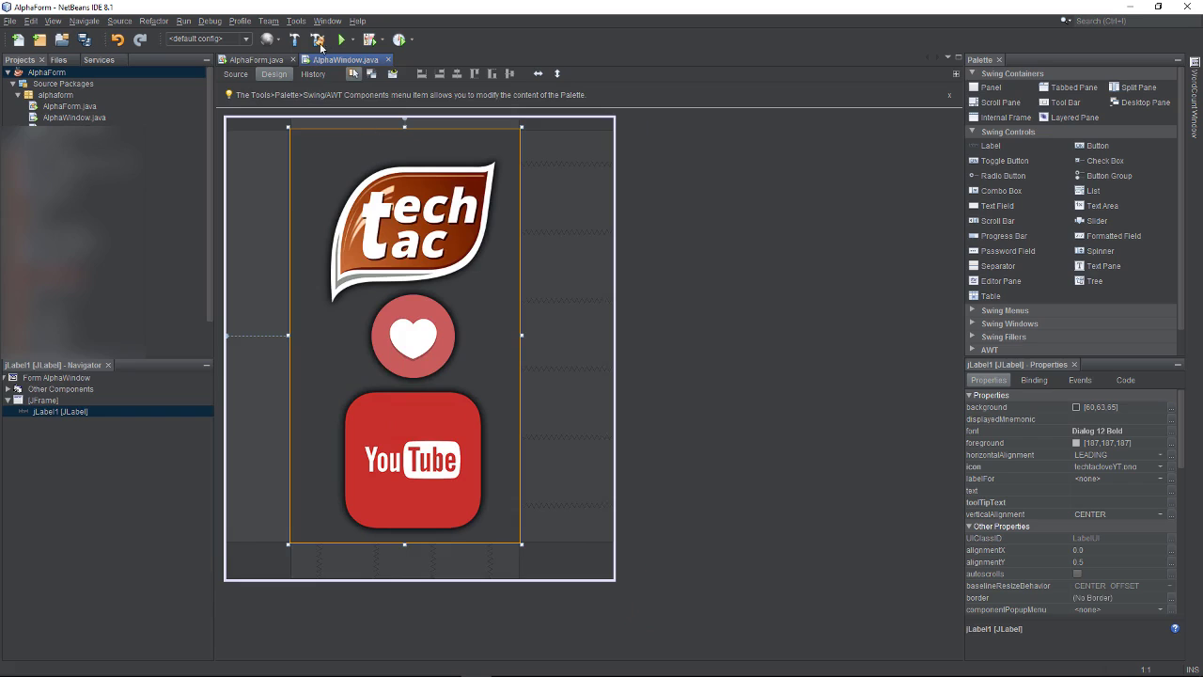
Step: Select the AlphaForm project node in the Projects window
click(342, 40)
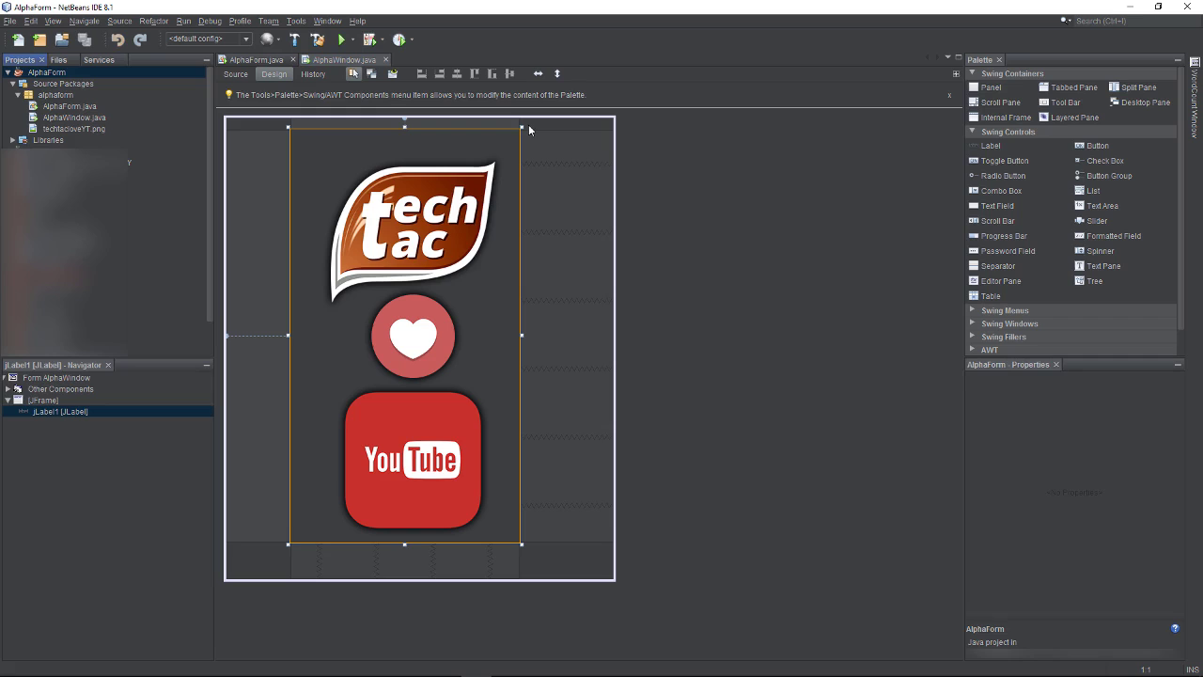
mouse_move(107, 79)
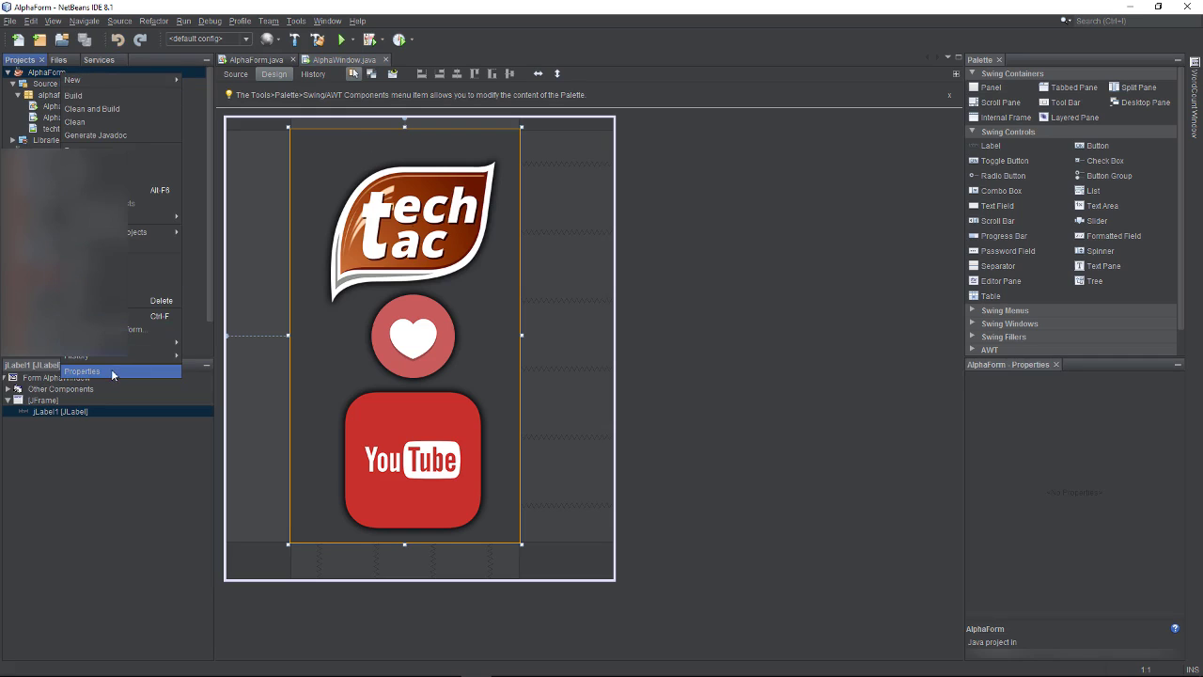
Step: In project Properties > Run, set alphaform.AlphaWindow as the main class
click(83, 370)
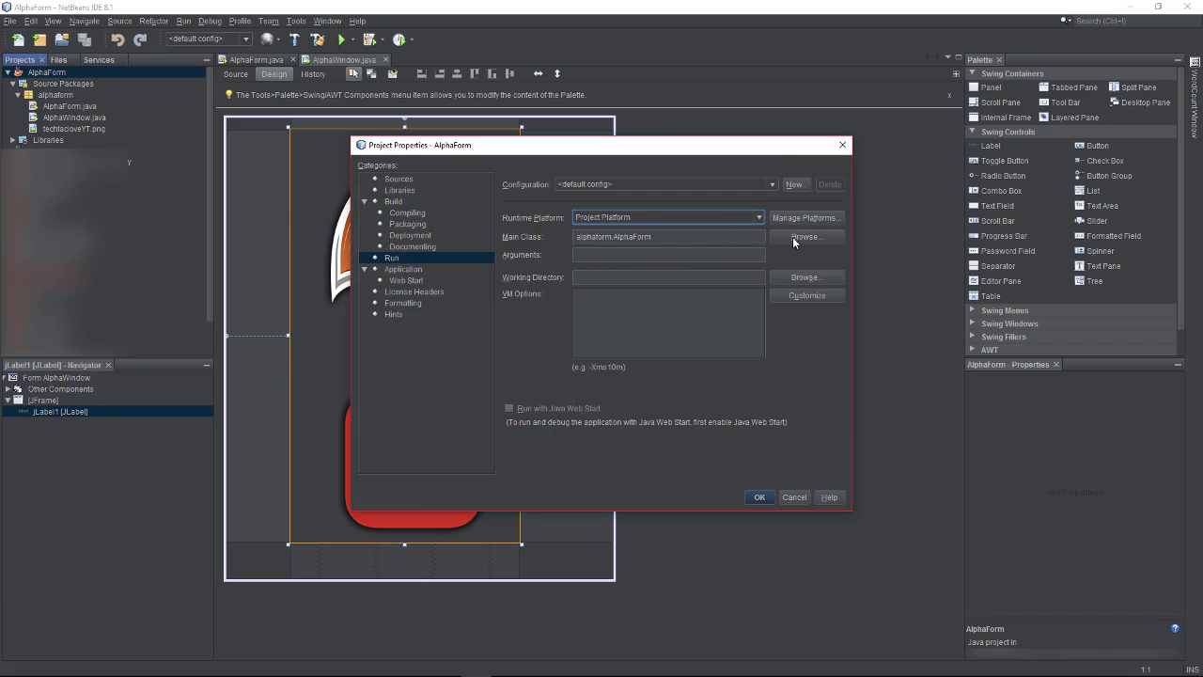
click(806, 237)
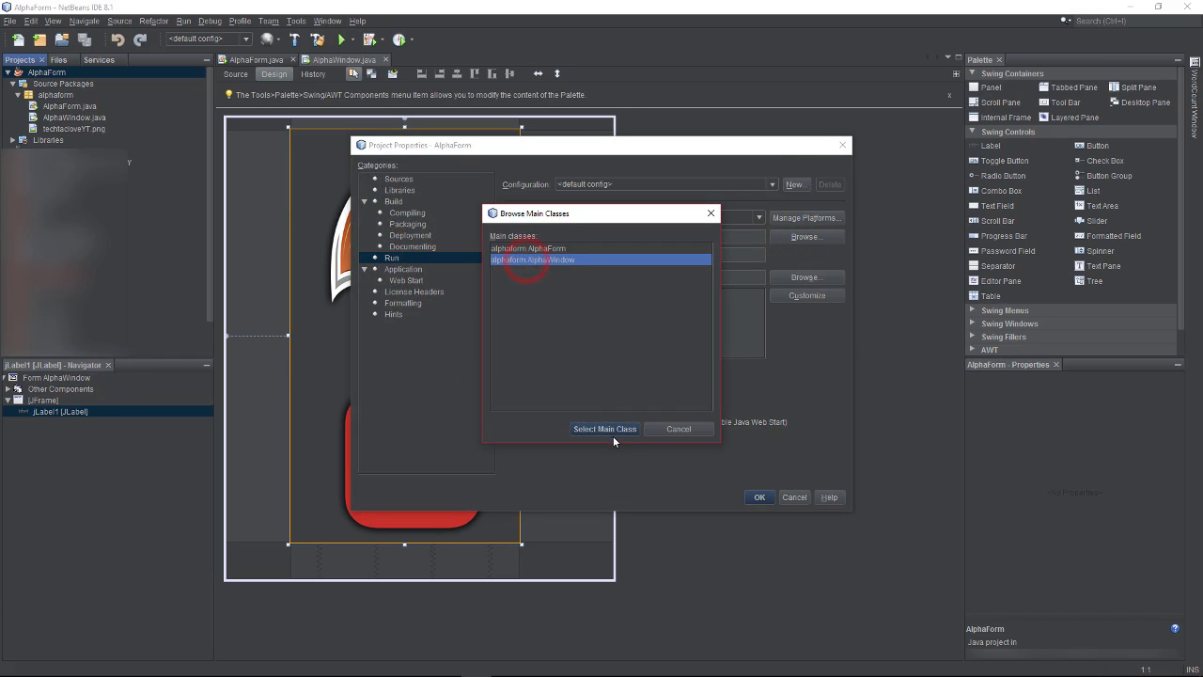
click(606, 429)
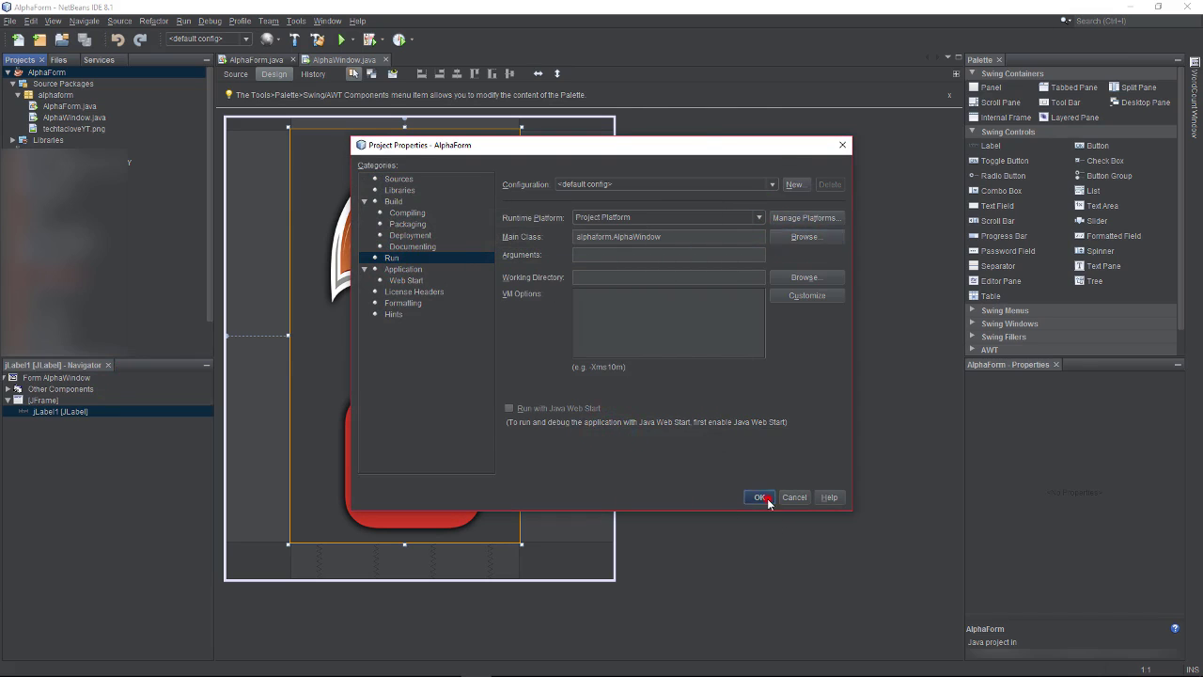
click(760, 496)
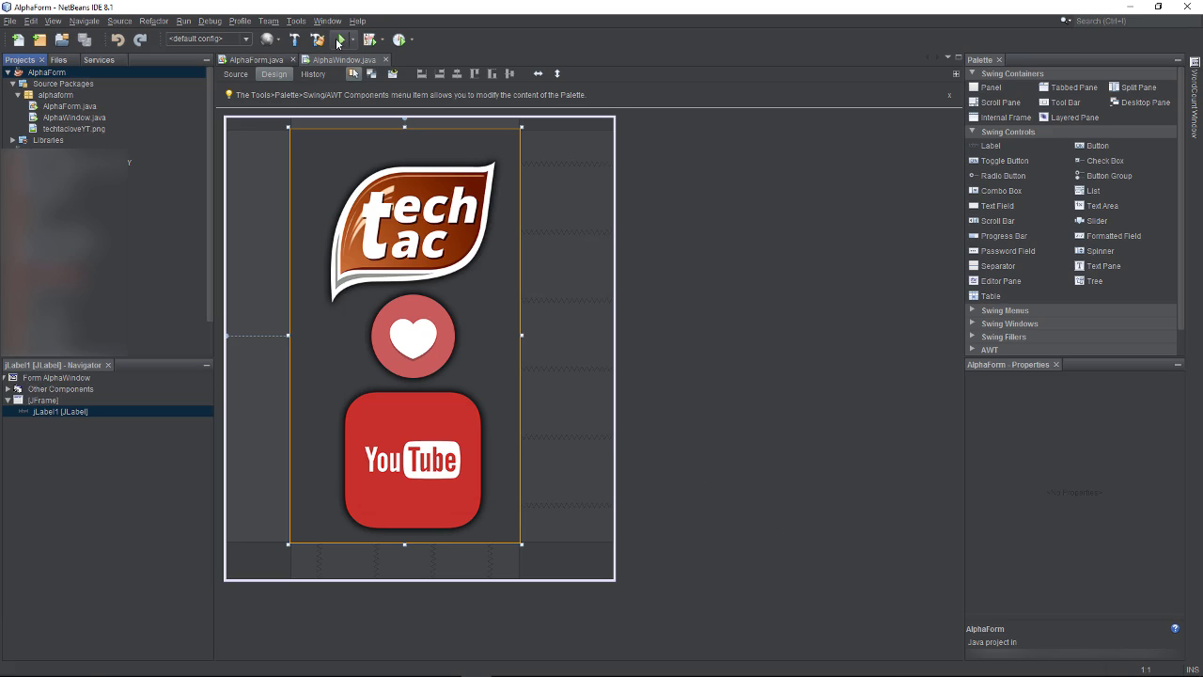
click(338, 40)
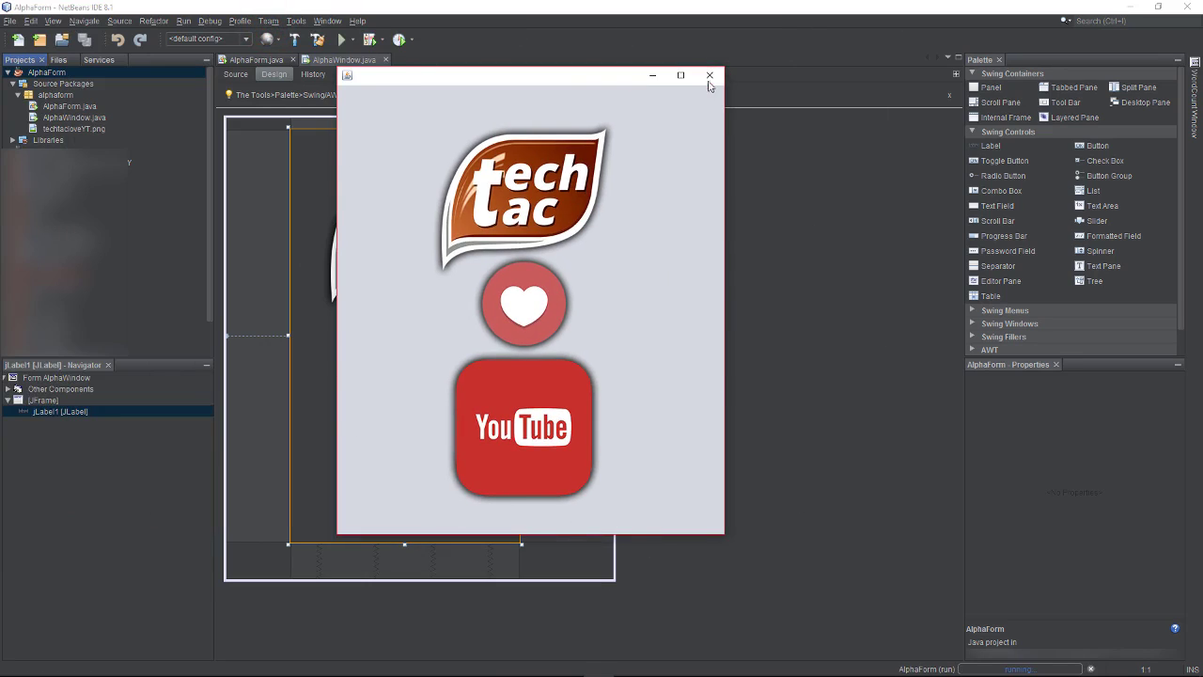
click(711, 76)
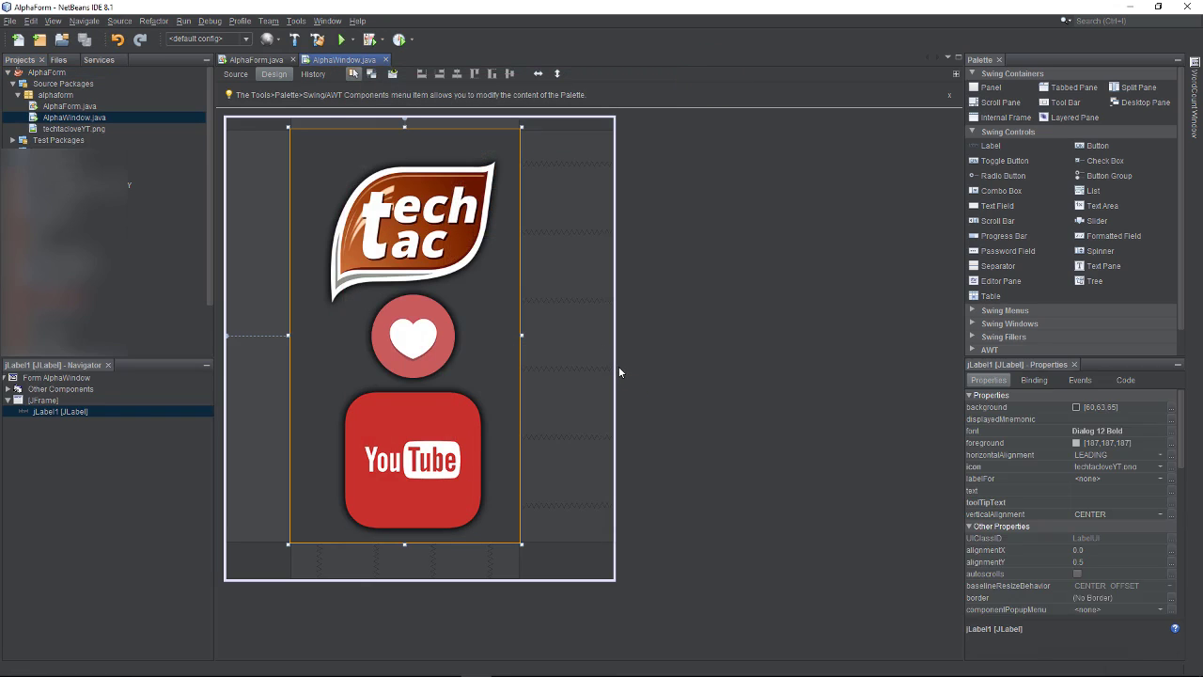
mouse_move(591, 564)
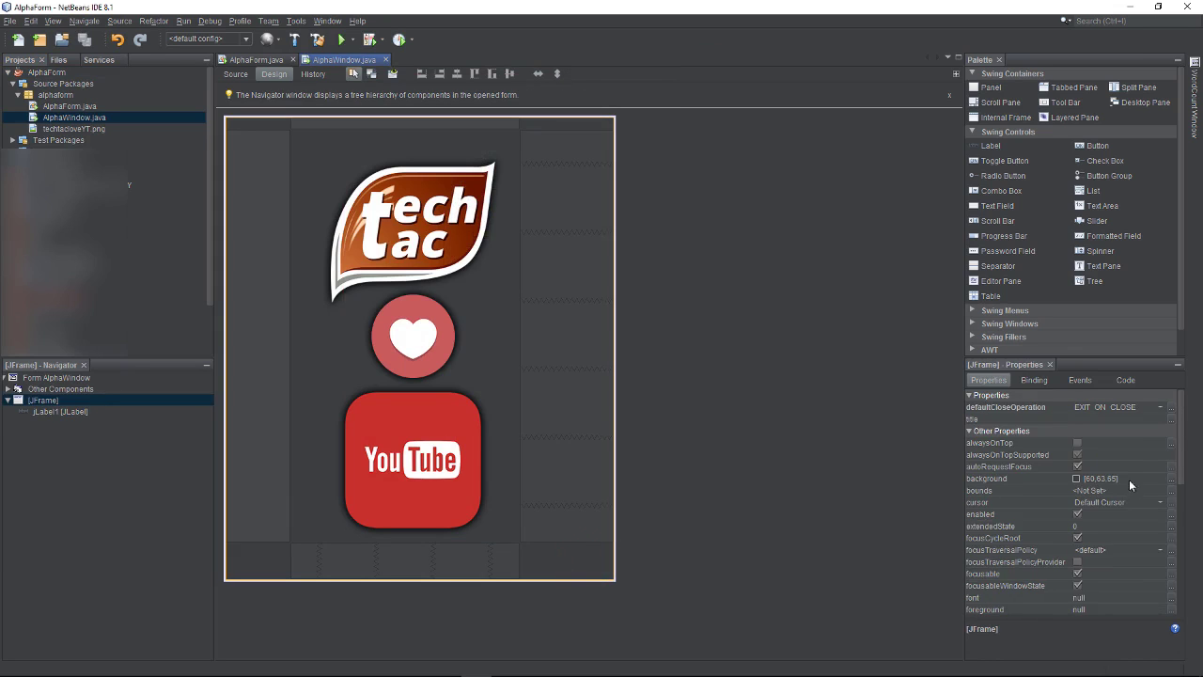
Step: Tick the frame's undecorated property and run the project to preview it
scroll(down, 3)
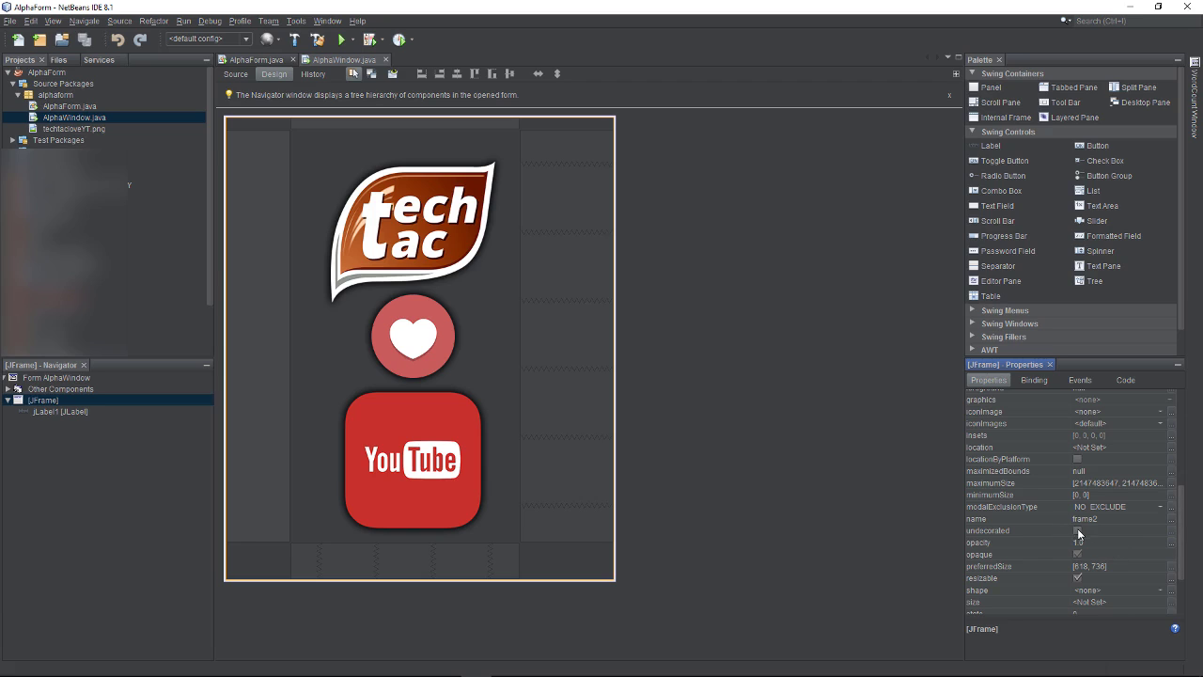
click(1079, 531)
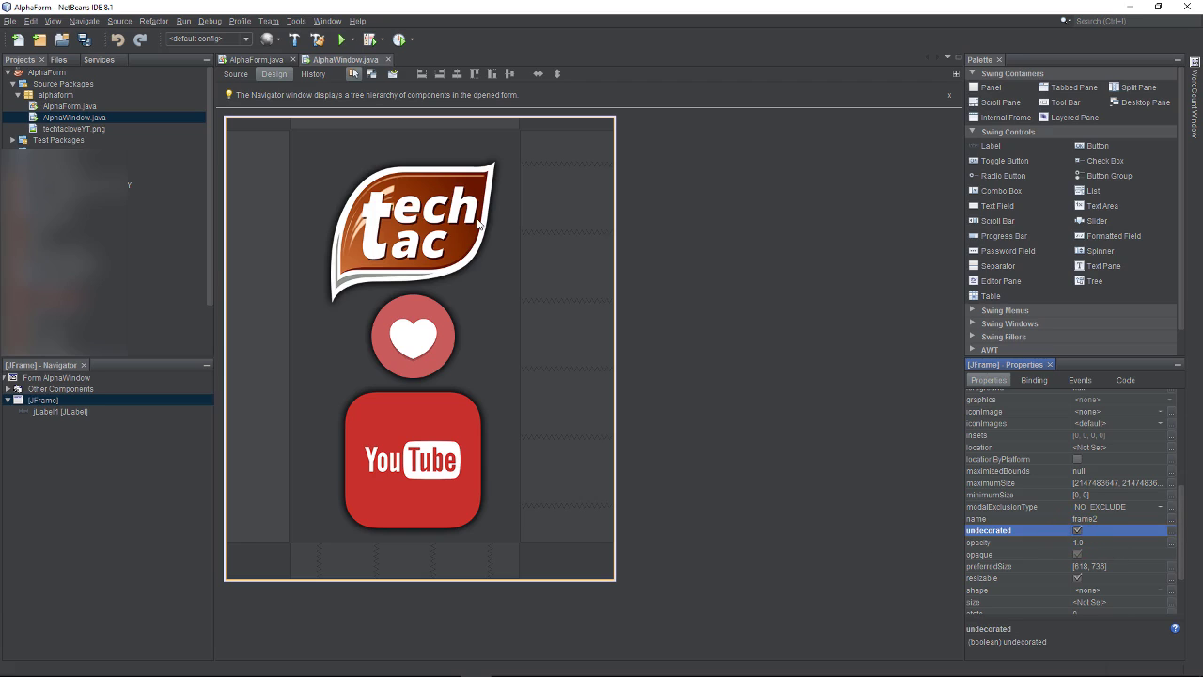
mouse_move(341, 40)
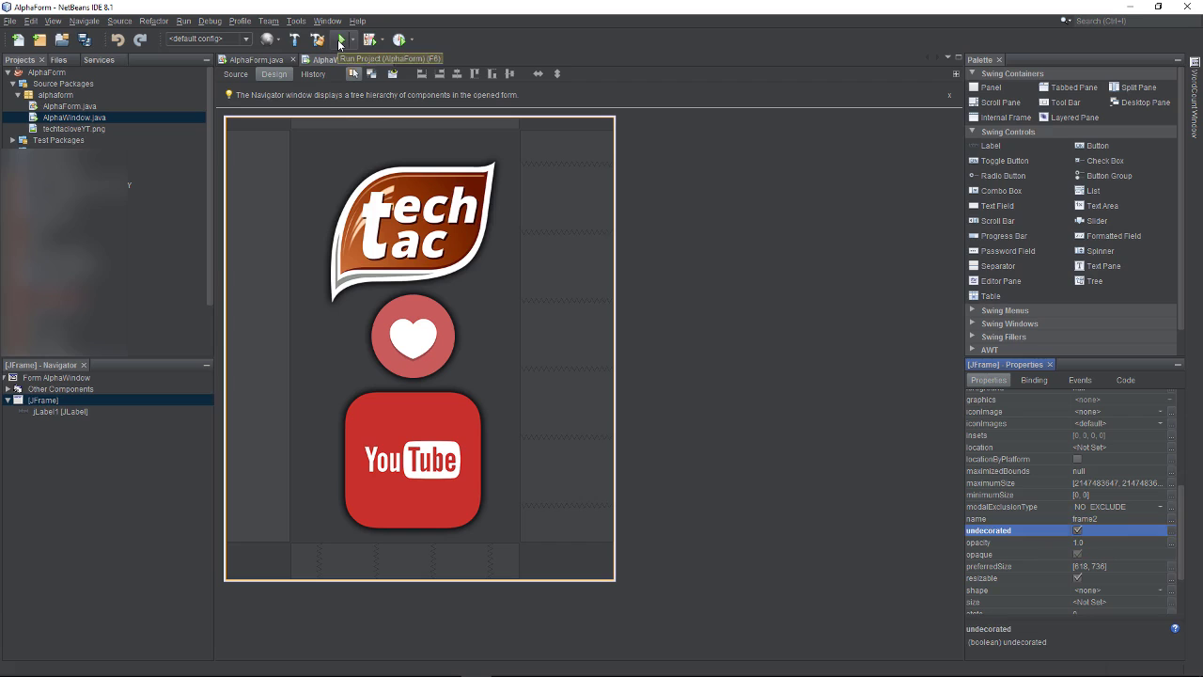
click(338, 40)
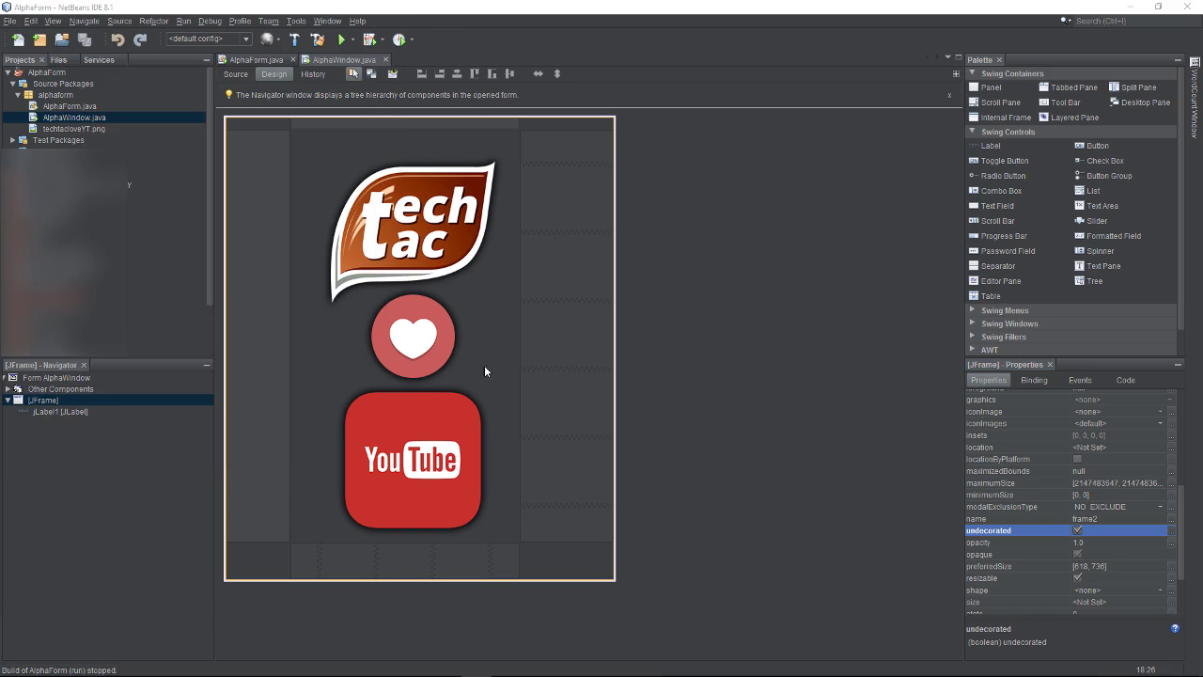
mouse_move(628, 427)
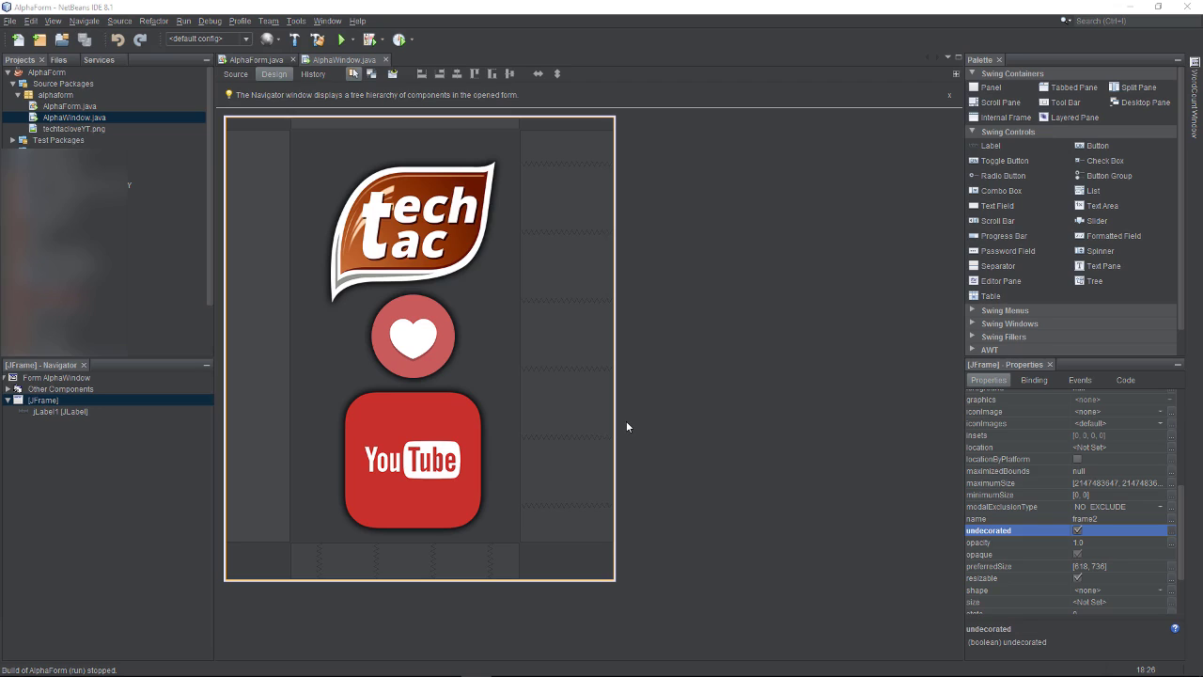
mouse_move(256, 154)
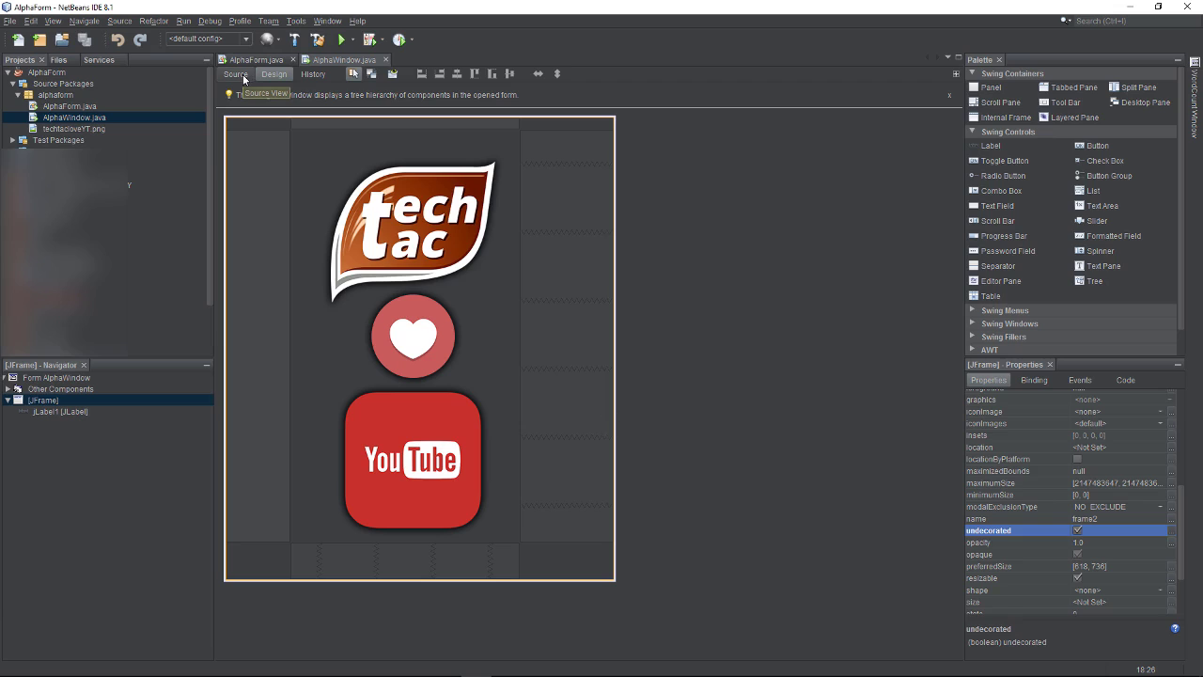
Step: Add setBackground(new Color(0,0,0,0)); after initComponents() and run to test transparency
click(235, 75)
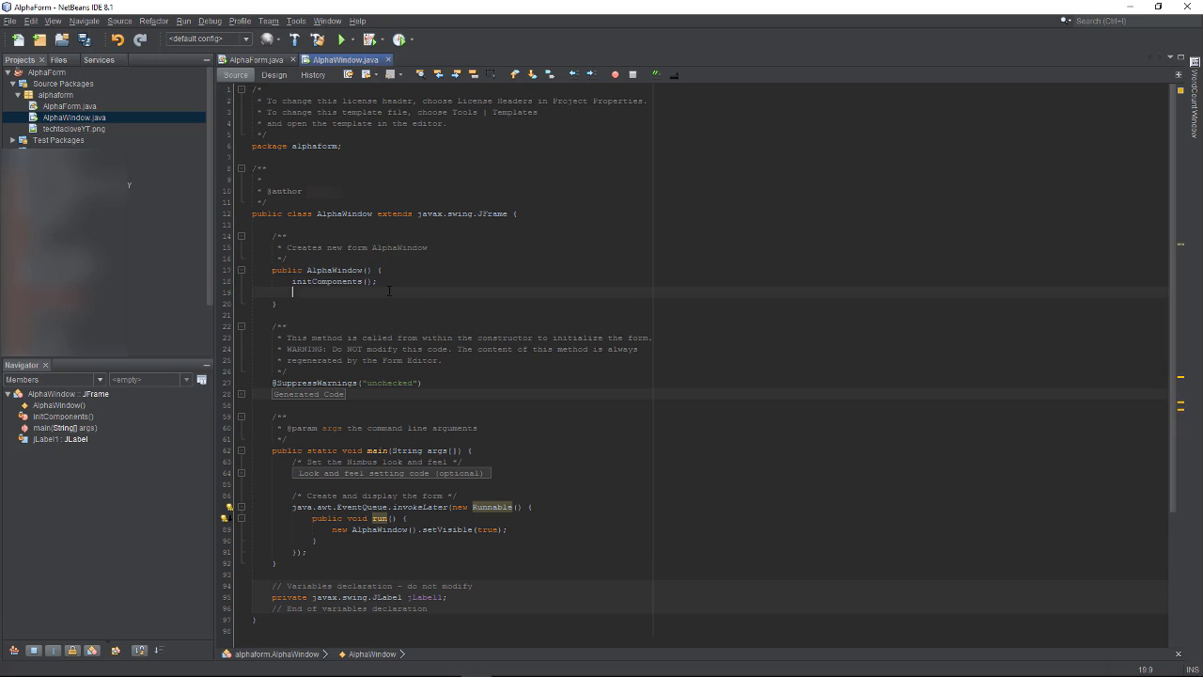
text(st)
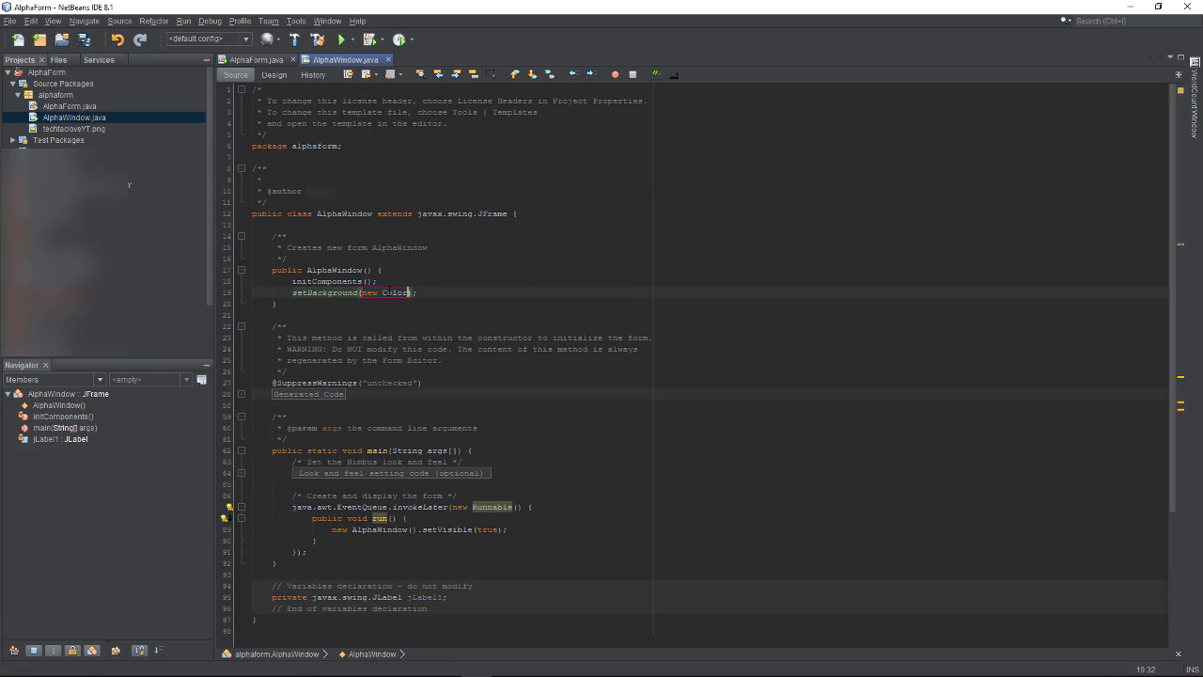
text((c)
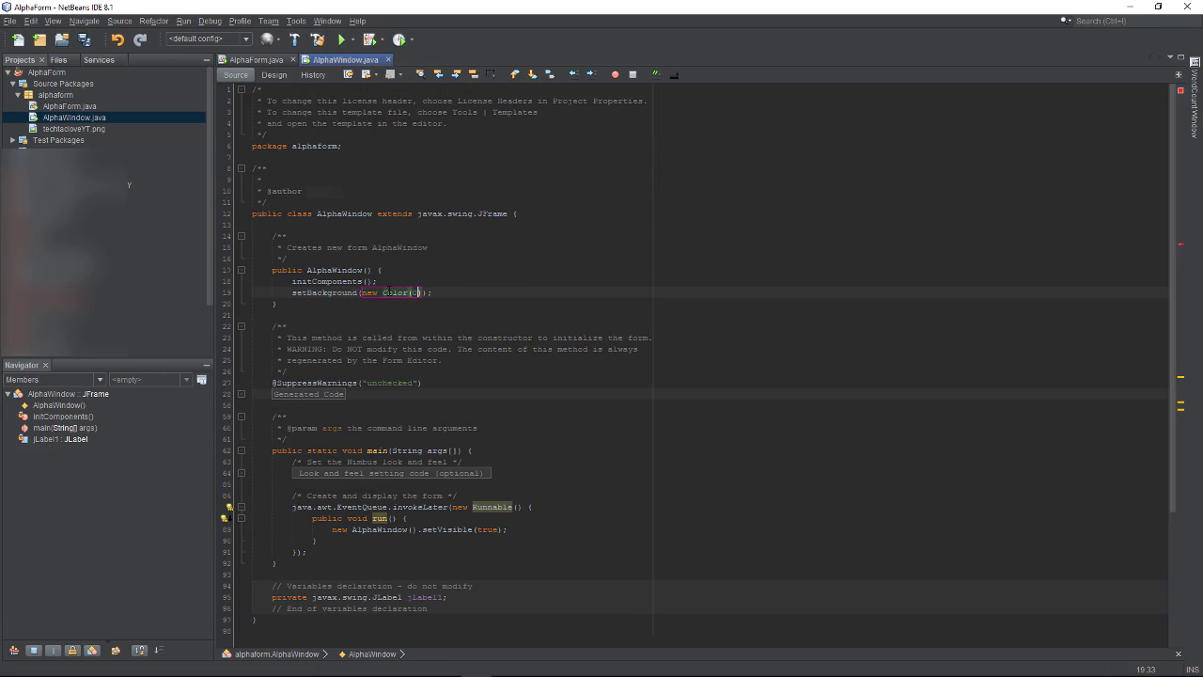
text(0,0,)
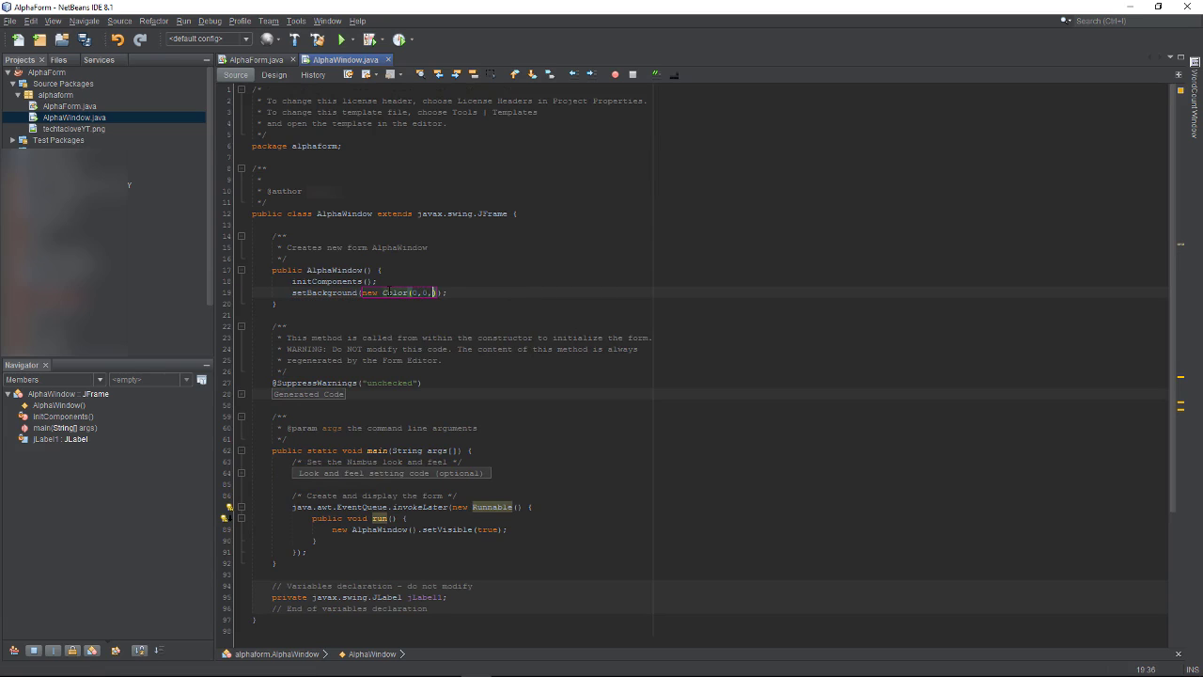
text(0,0)
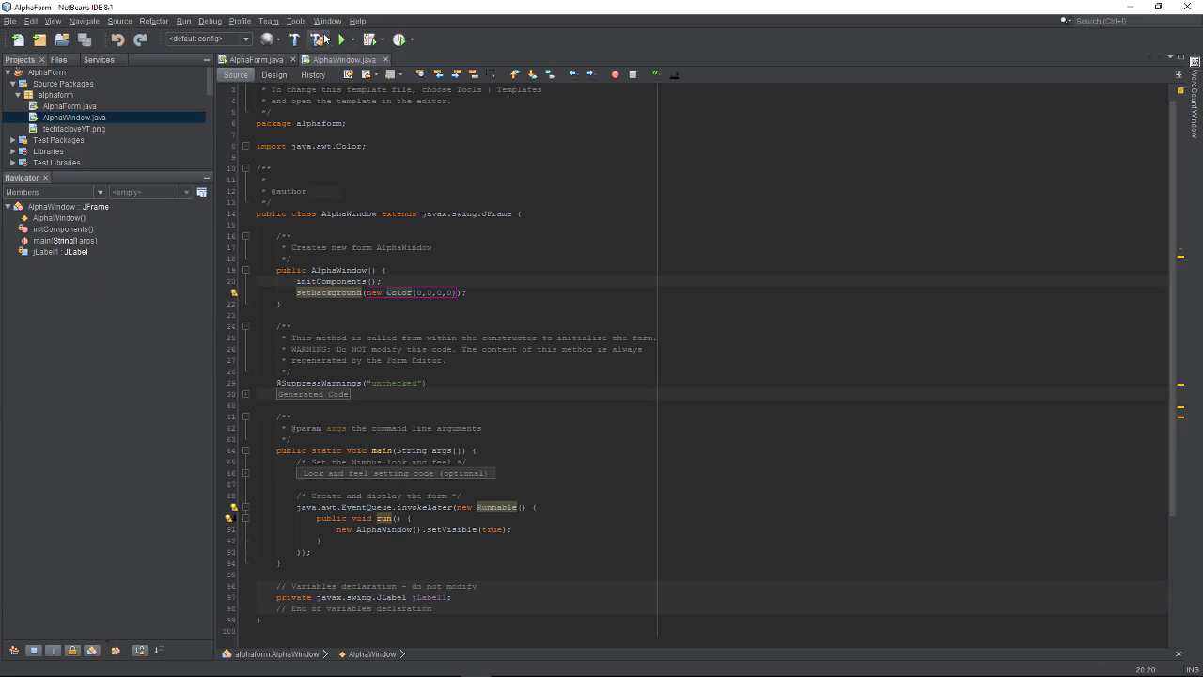
click(343, 40)
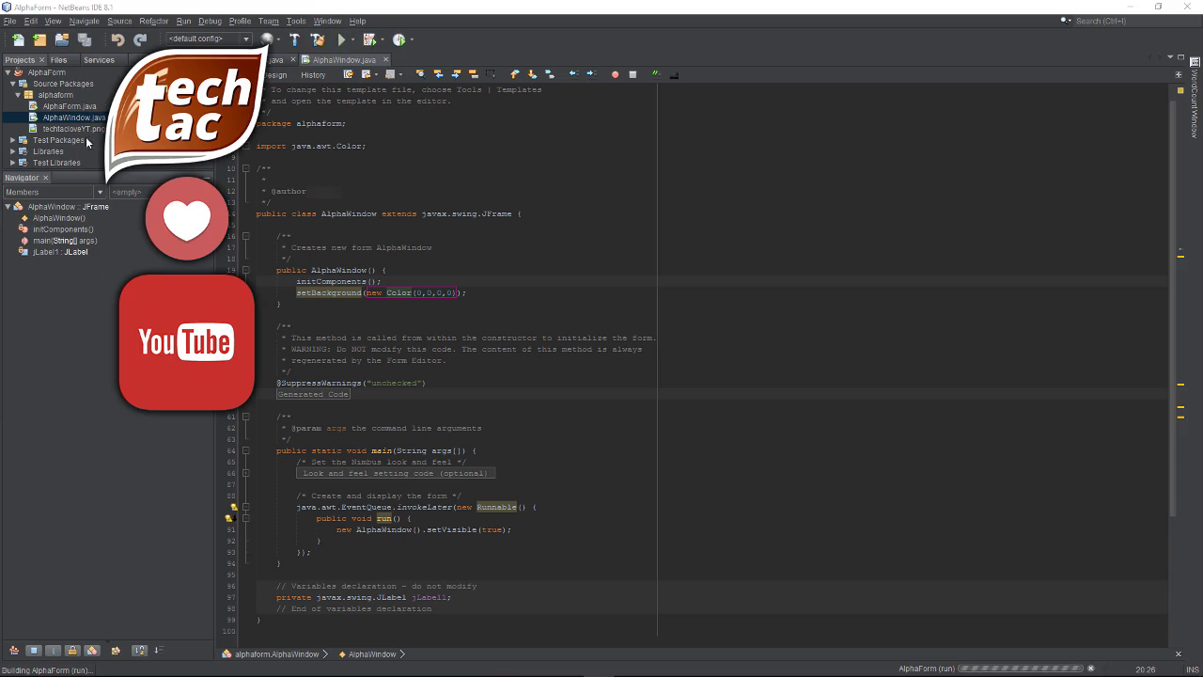
mouse_move(218, 4)
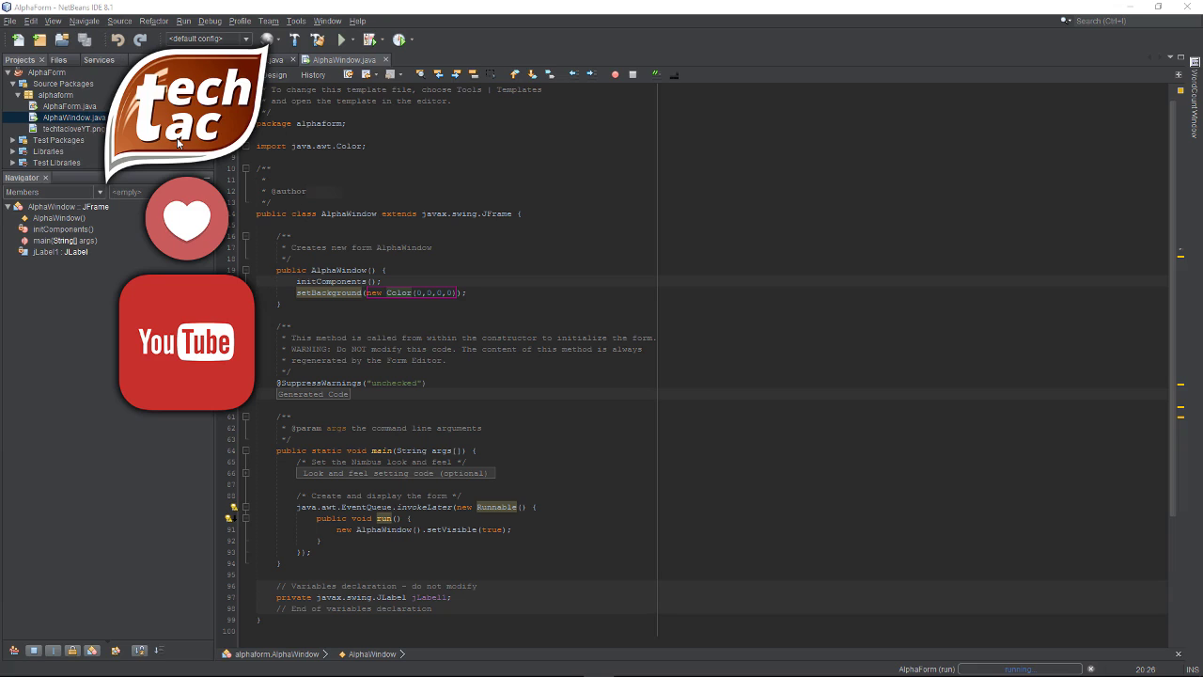
mouse_move(342, 52)
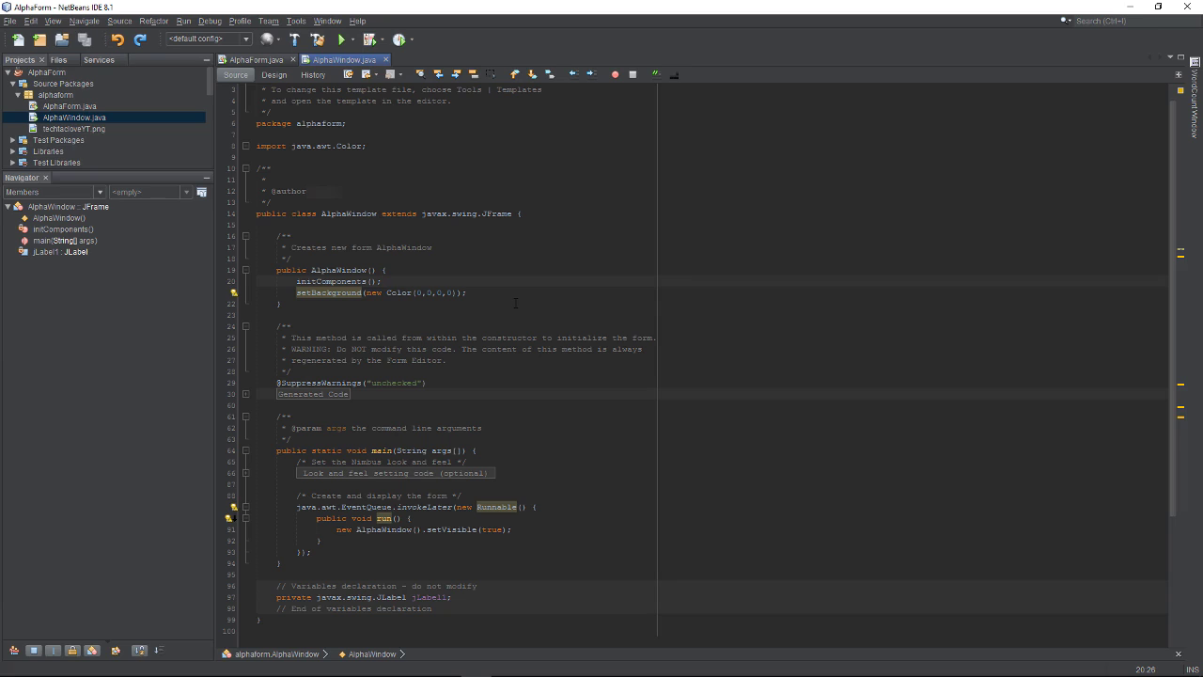
Step: Add setLocationRelativeTo(null); to the constructor and run to check centering
text(se)
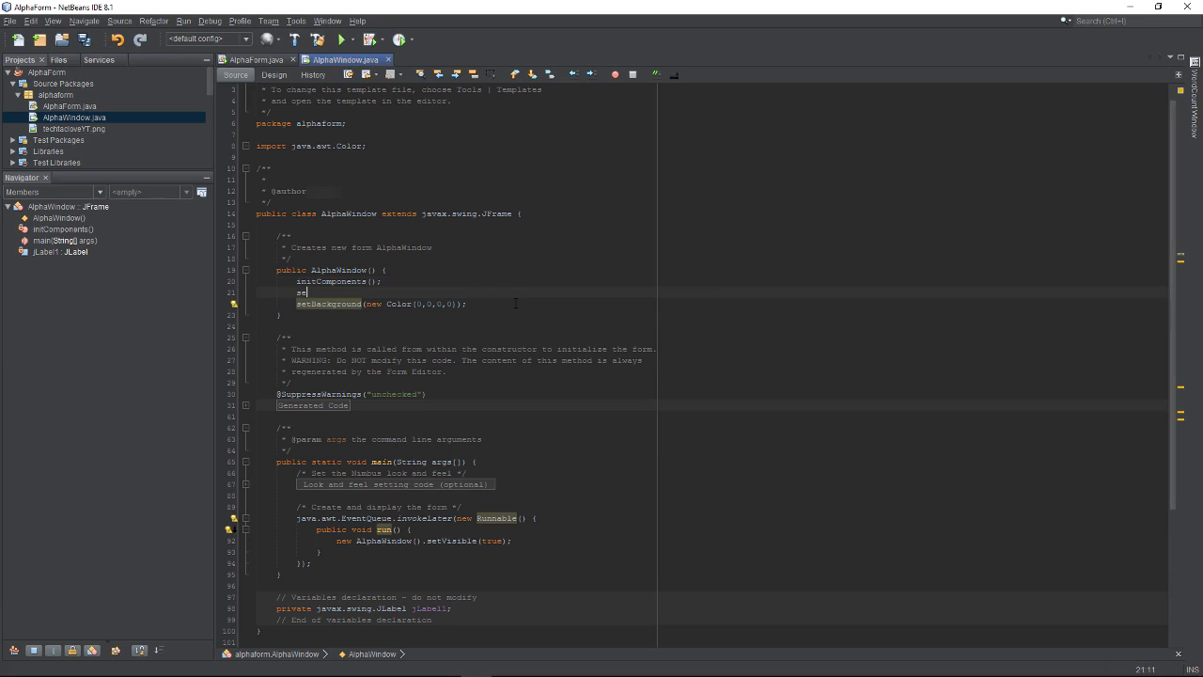
text(etlo)
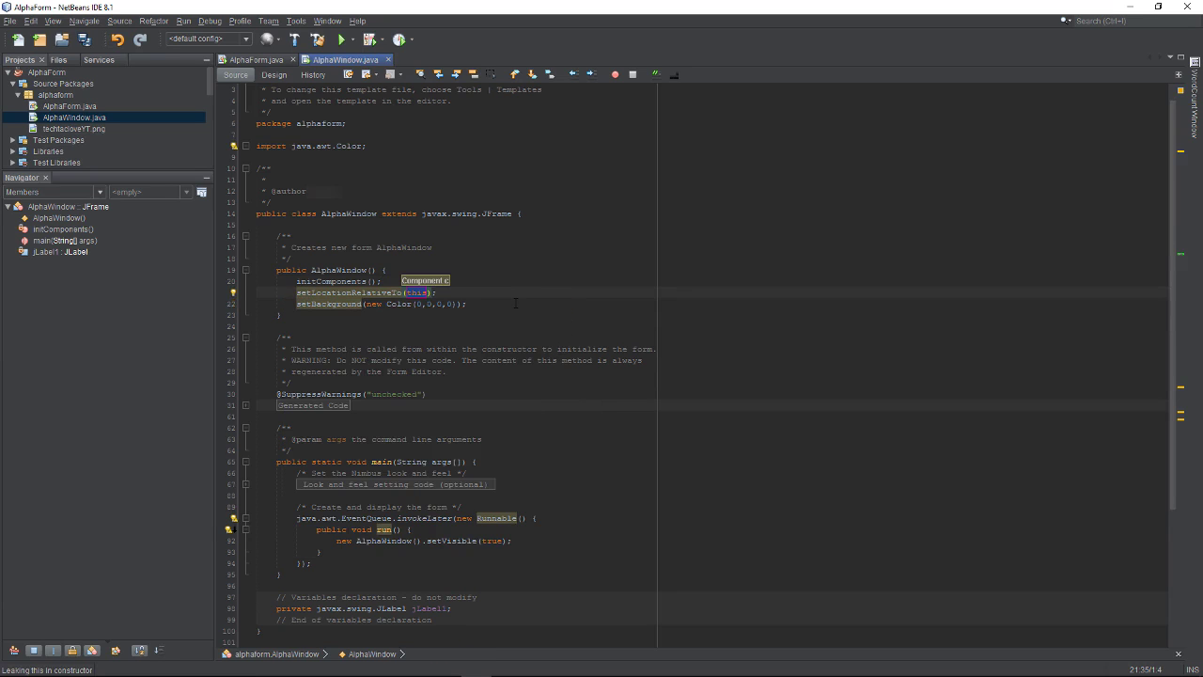
text(null)
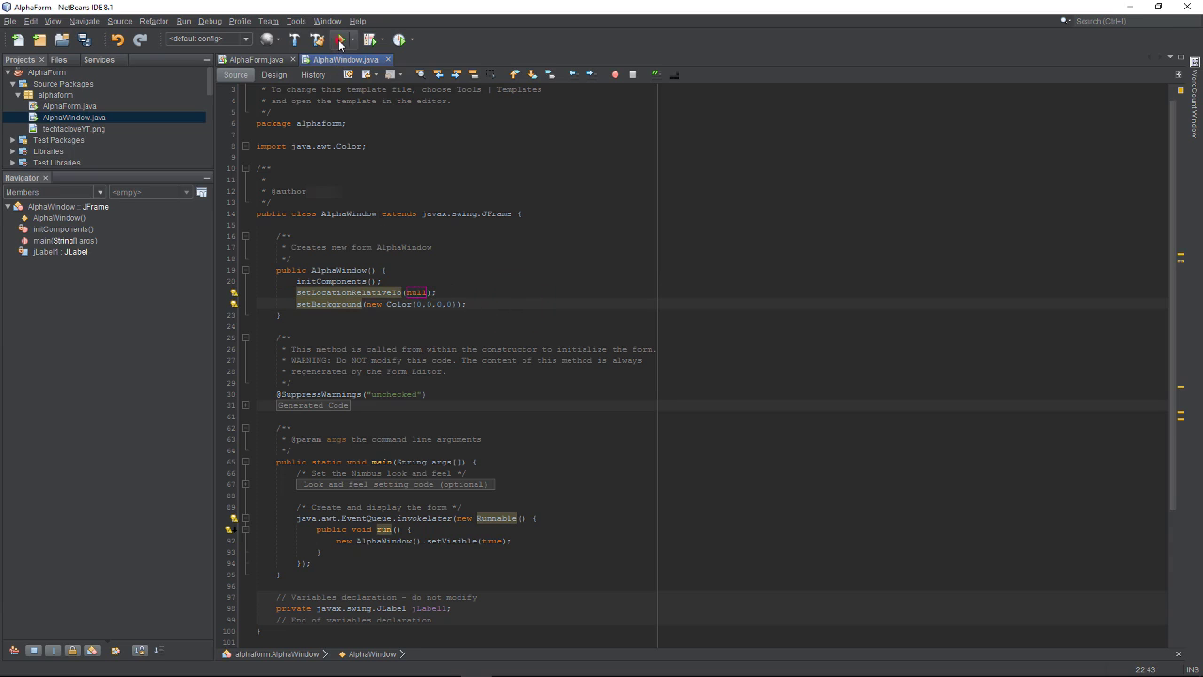
click(353, 39)
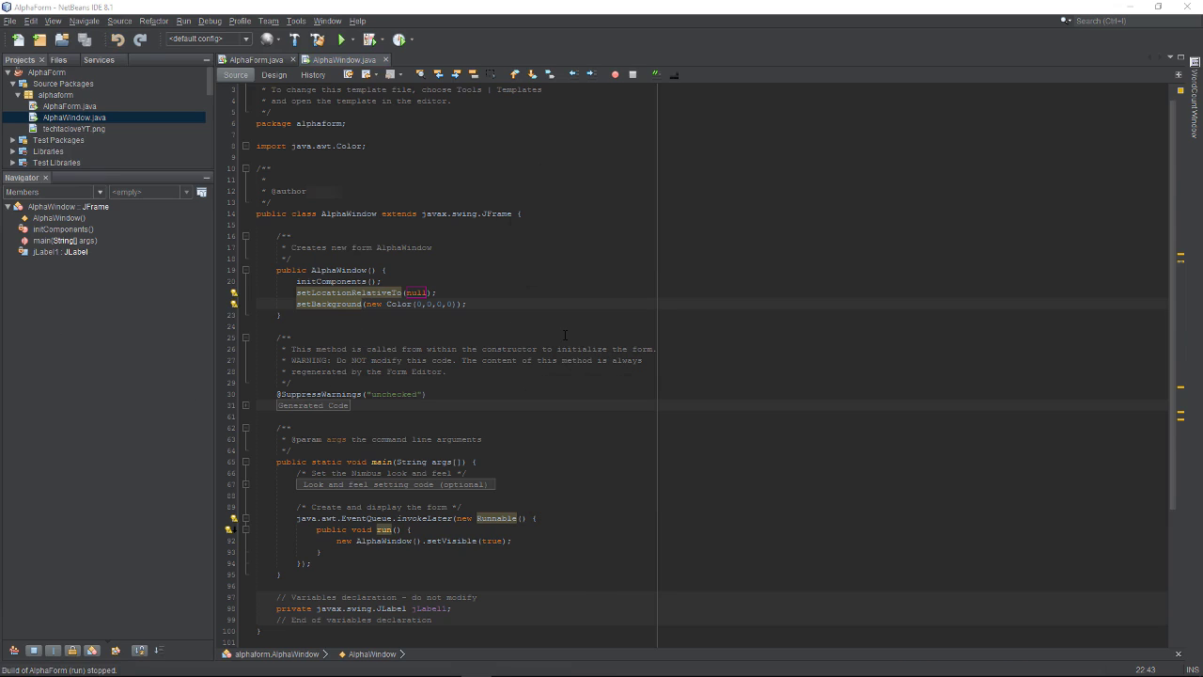
Step: Drag a Button onto the YouTube icon and switch the frame to Absolute Layout
click(275, 75)
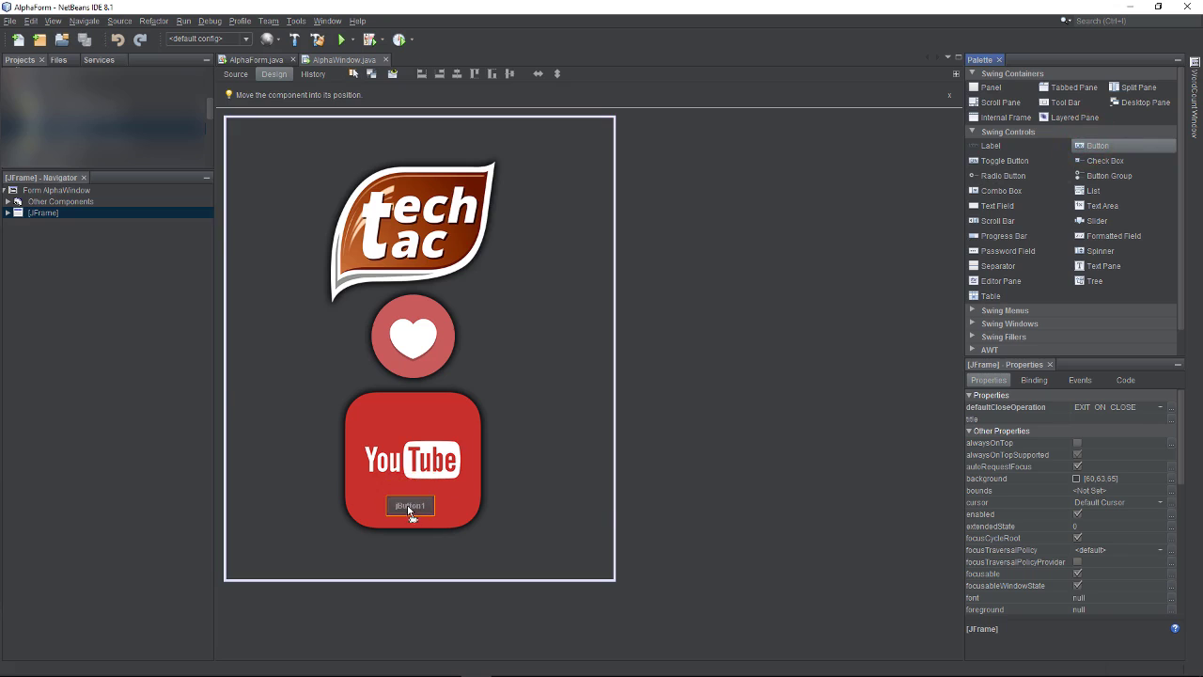
drag(410, 504, 547, 501)
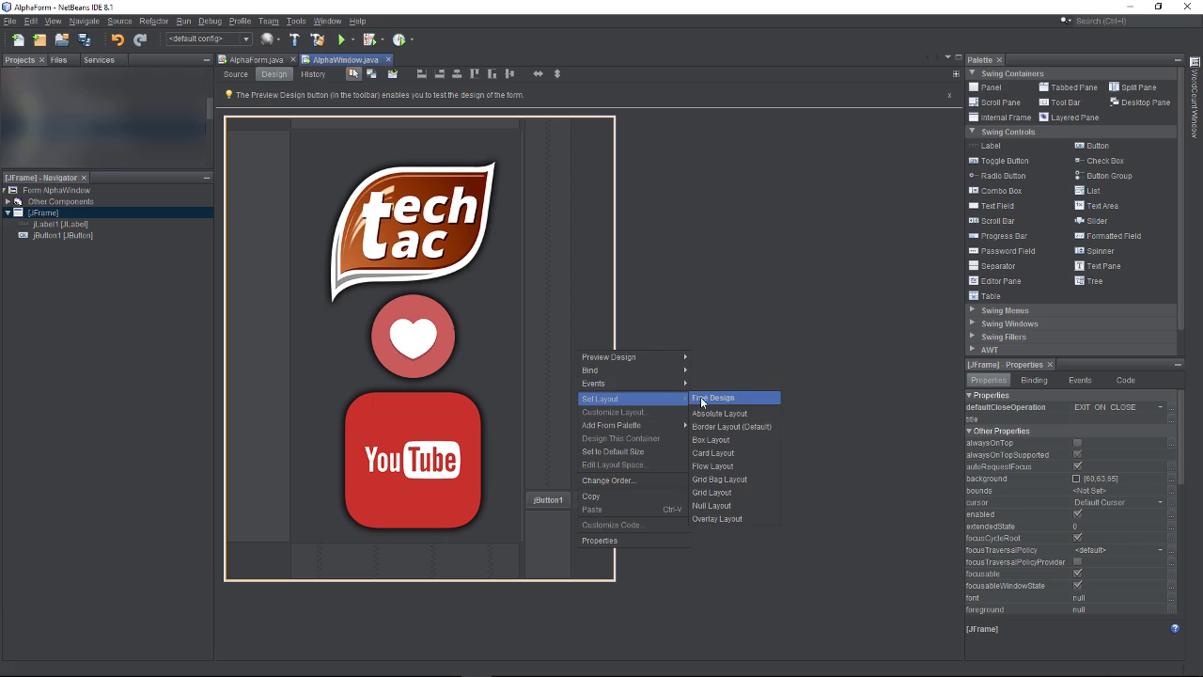
mouse_move(733, 414)
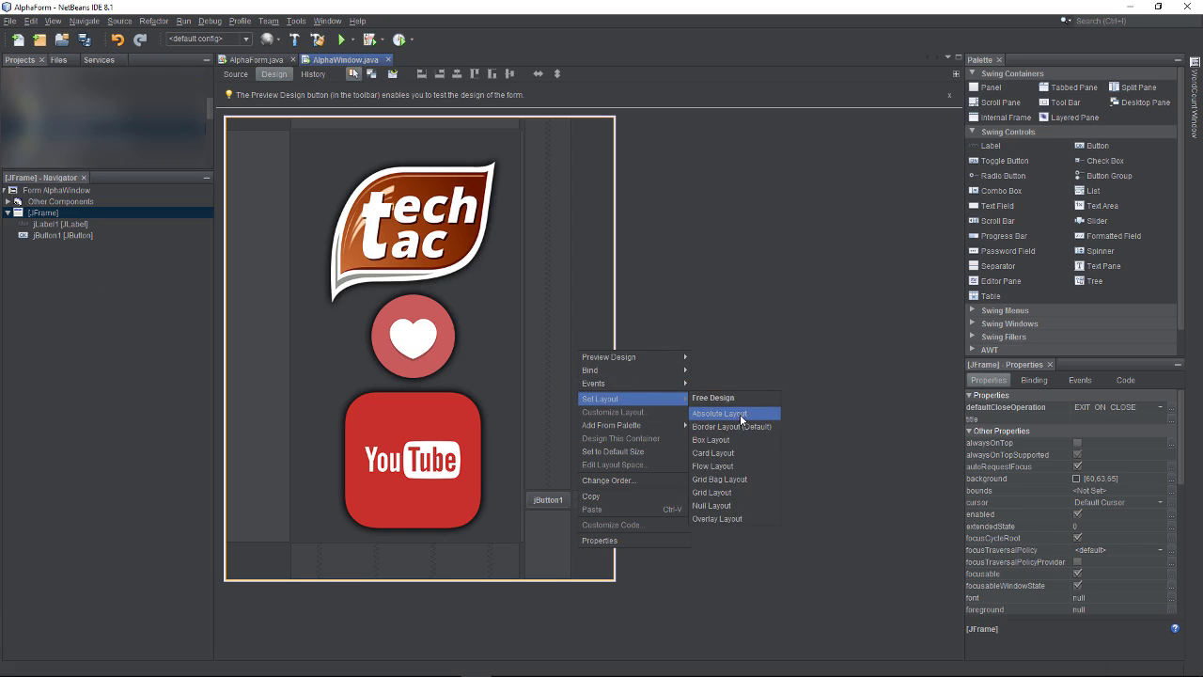
click(718, 413)
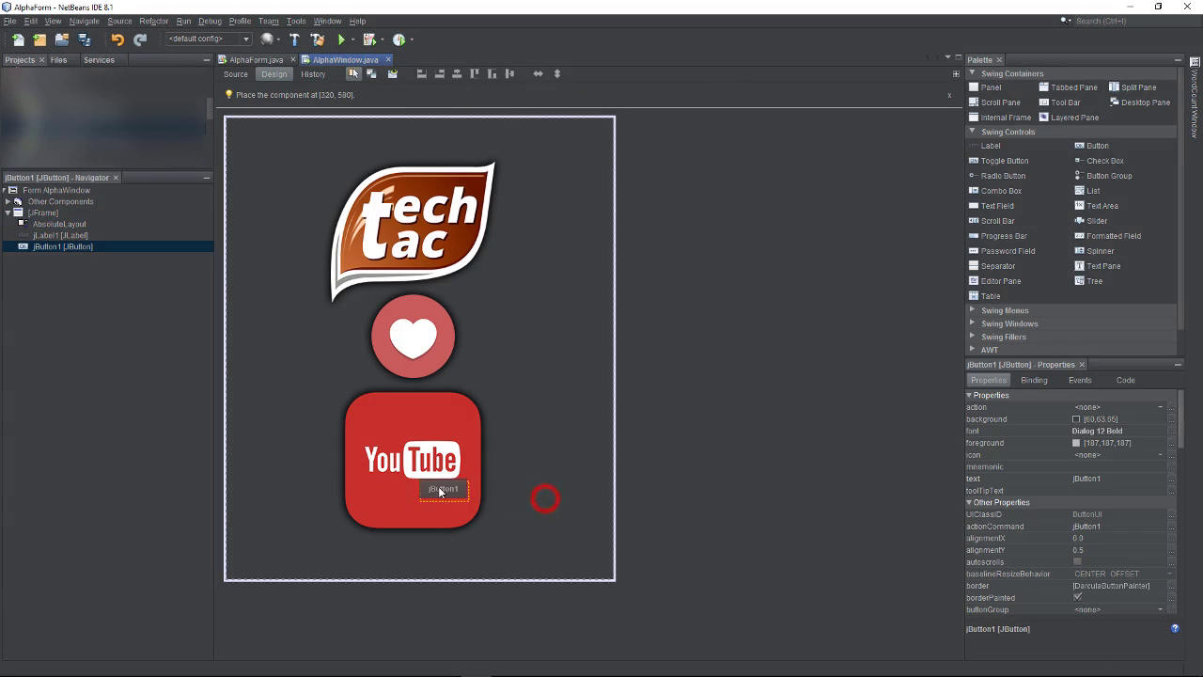
Step: Move the button in front of the logo label and rename its caption to Exit
click(60, 235)
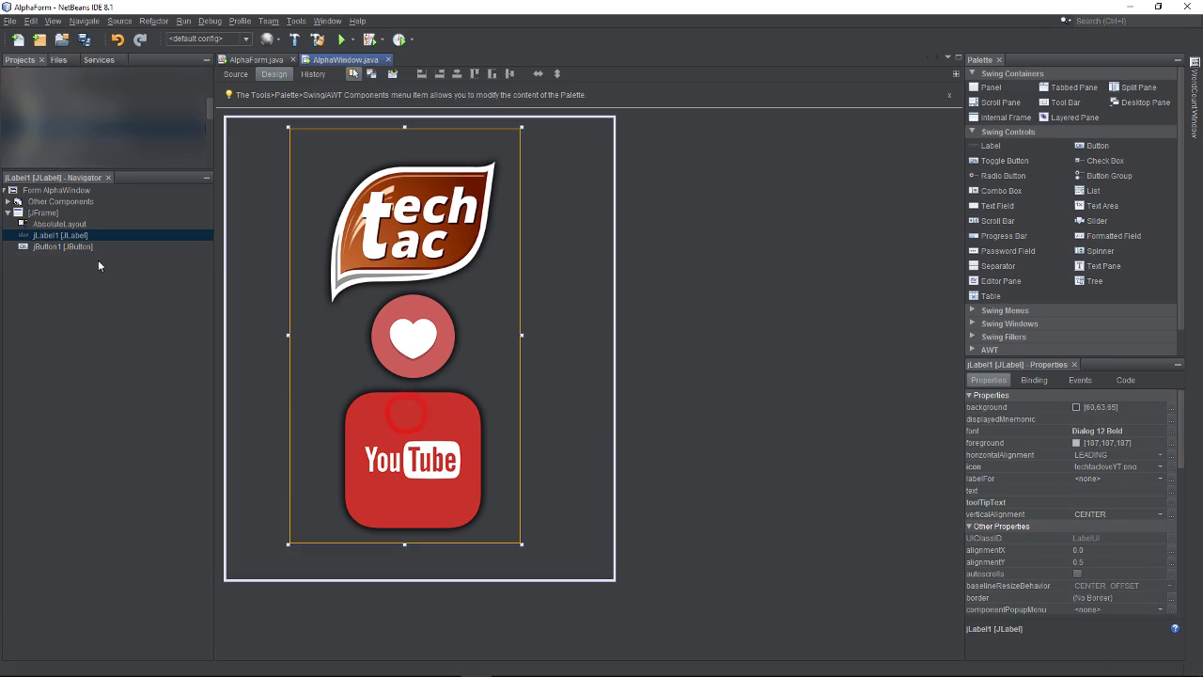
click(413, 498)
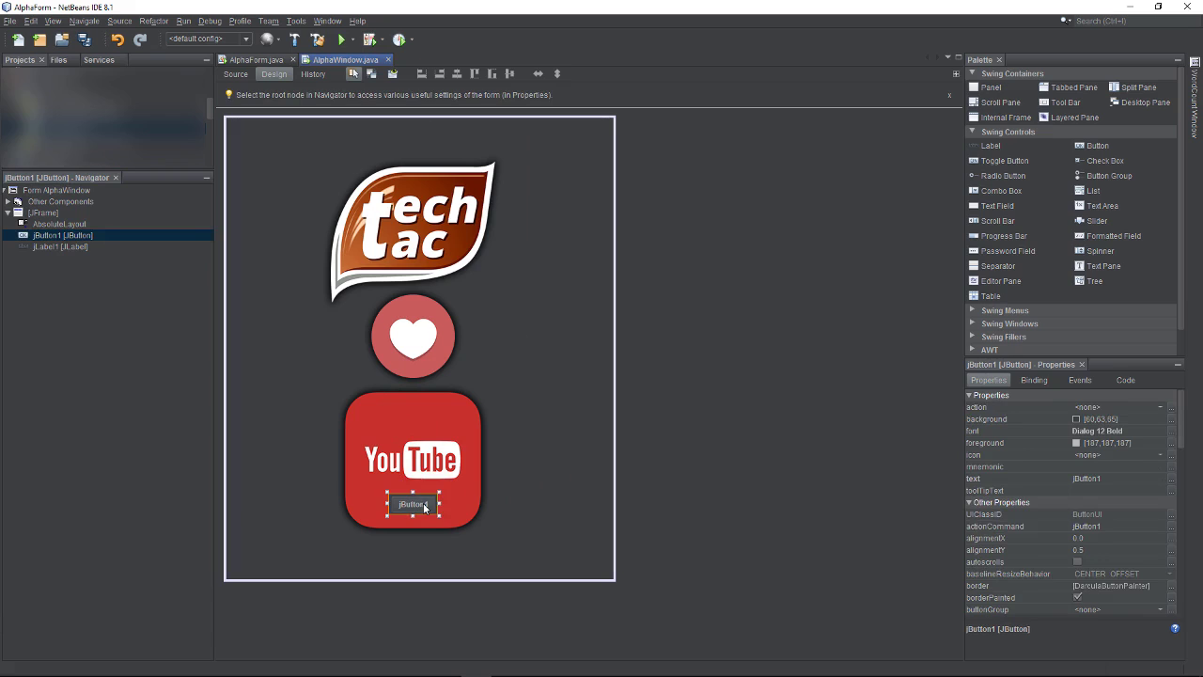
click(411, 503)
text(Exit)
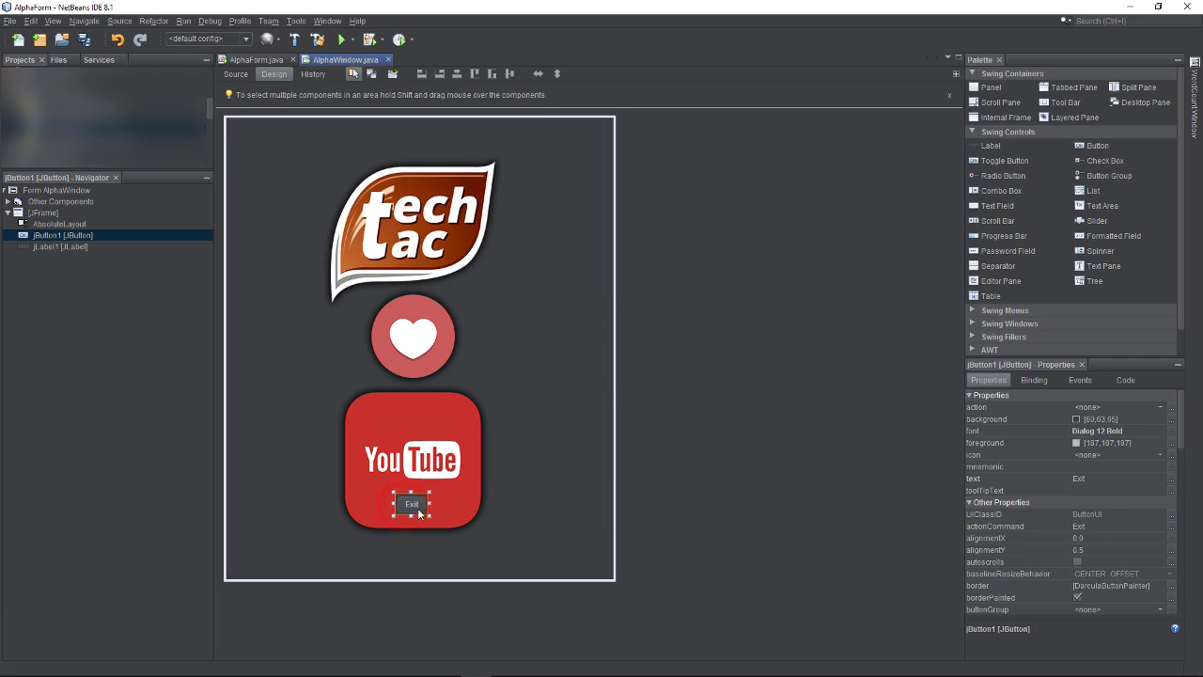
Step: Add an actionPerformed handler to the Exit button calling System.exit(0)
right_click(411, 504)
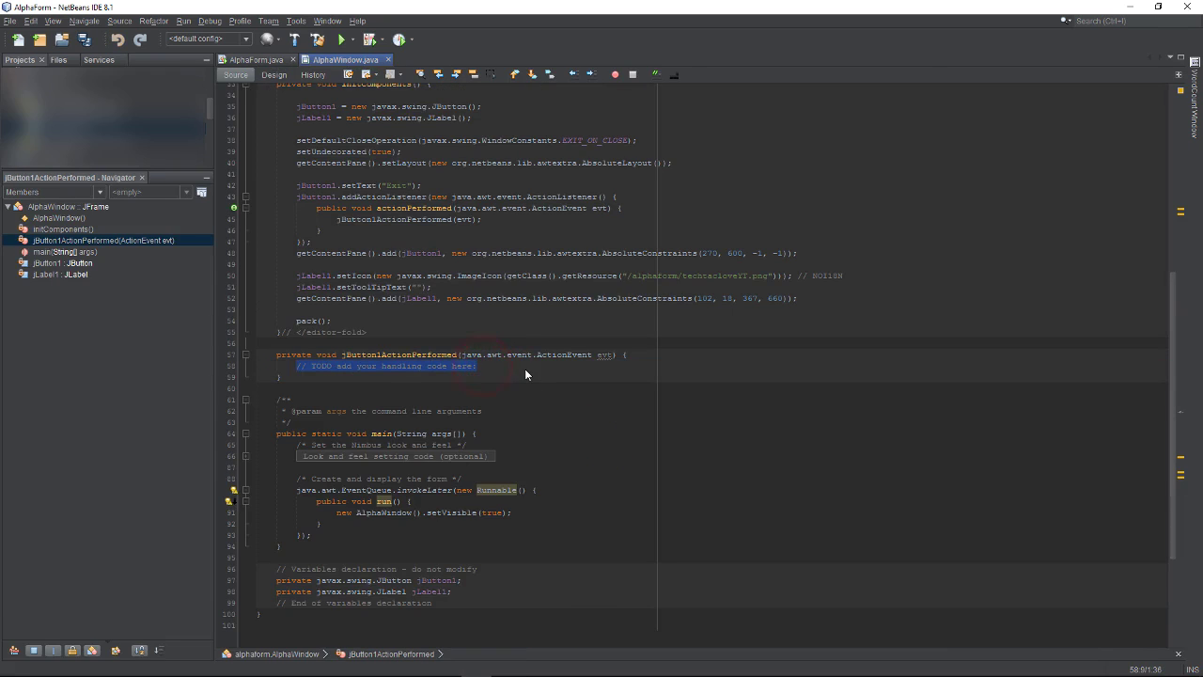
text(System.exit(0);)
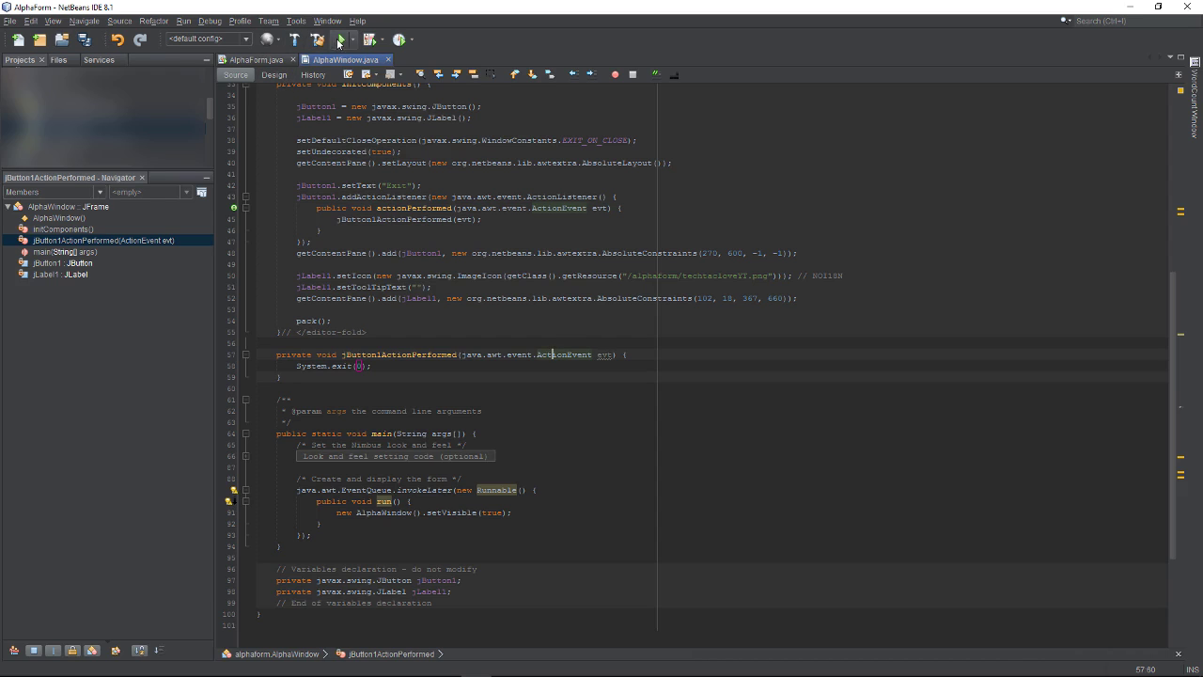
click(339, 39)
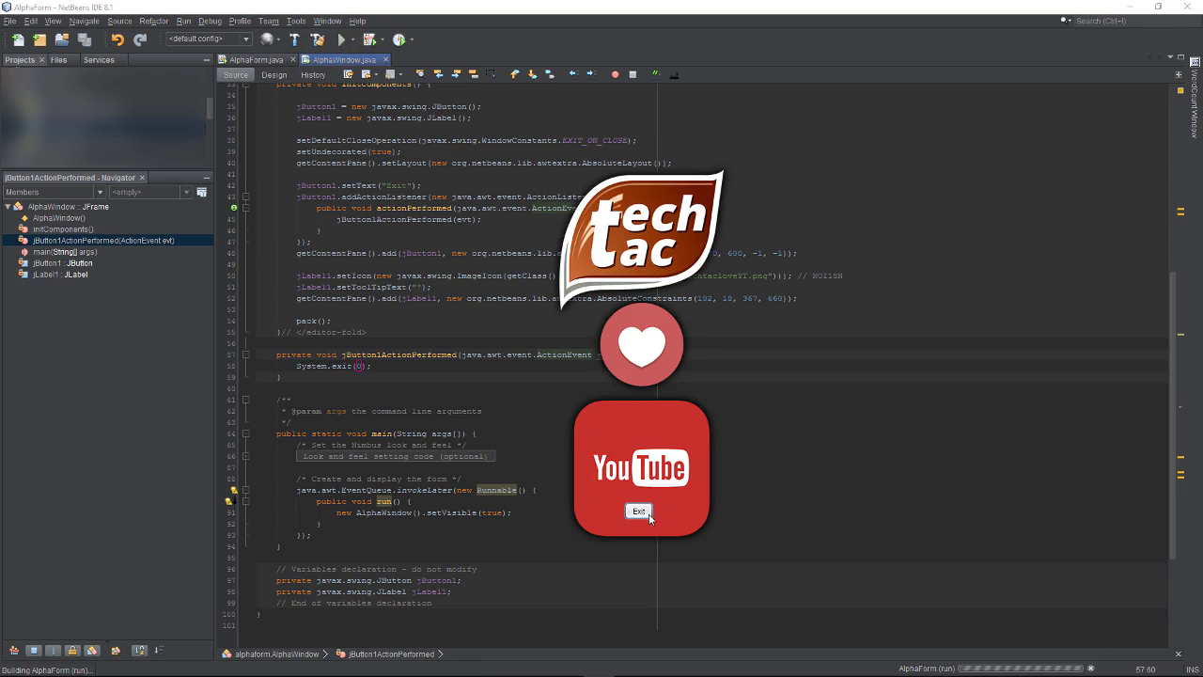
mouse_move(643, 542)
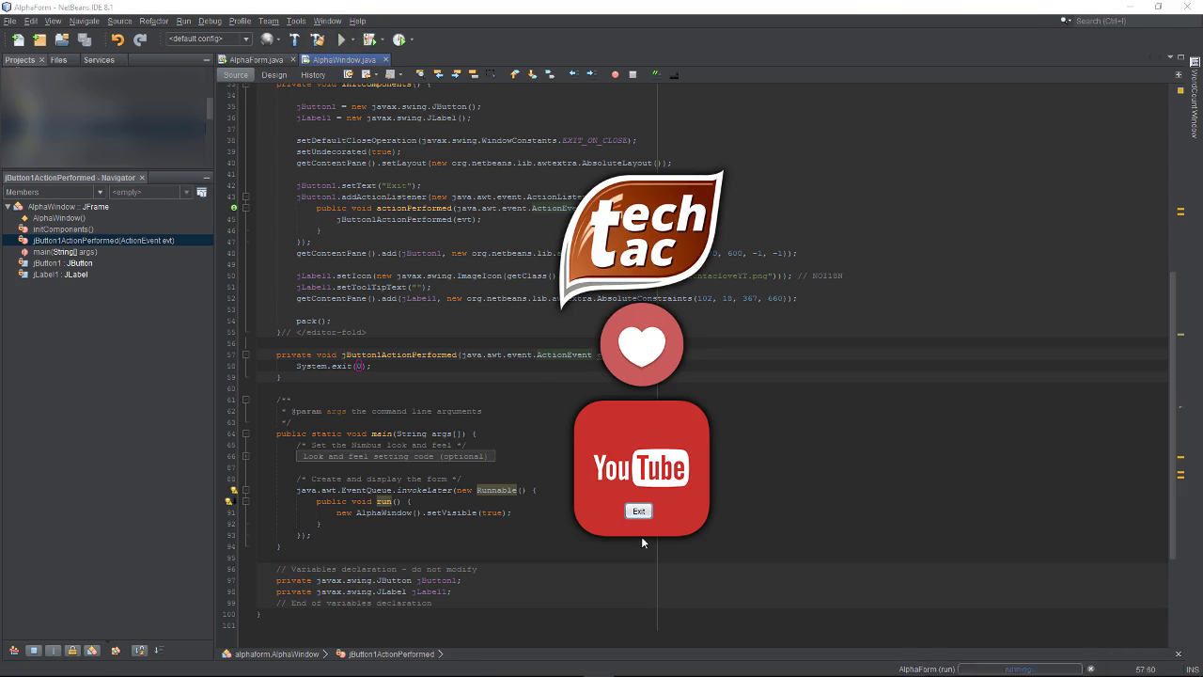
mouse_move(636, 342)
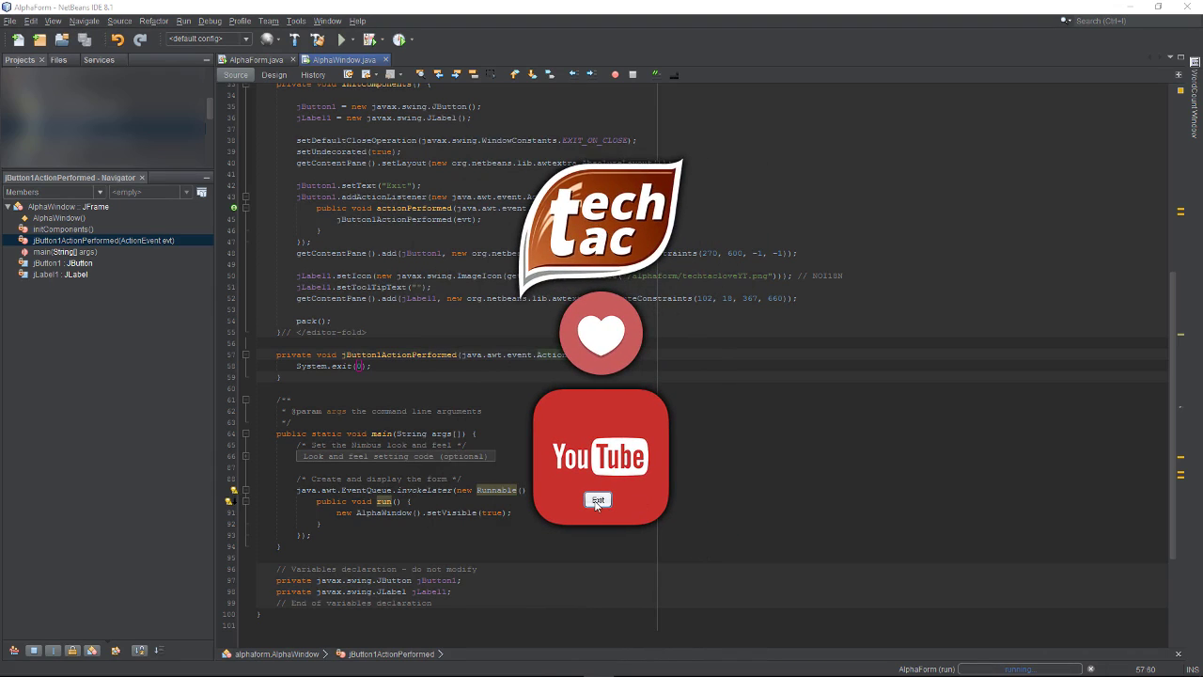
click(598, 500)
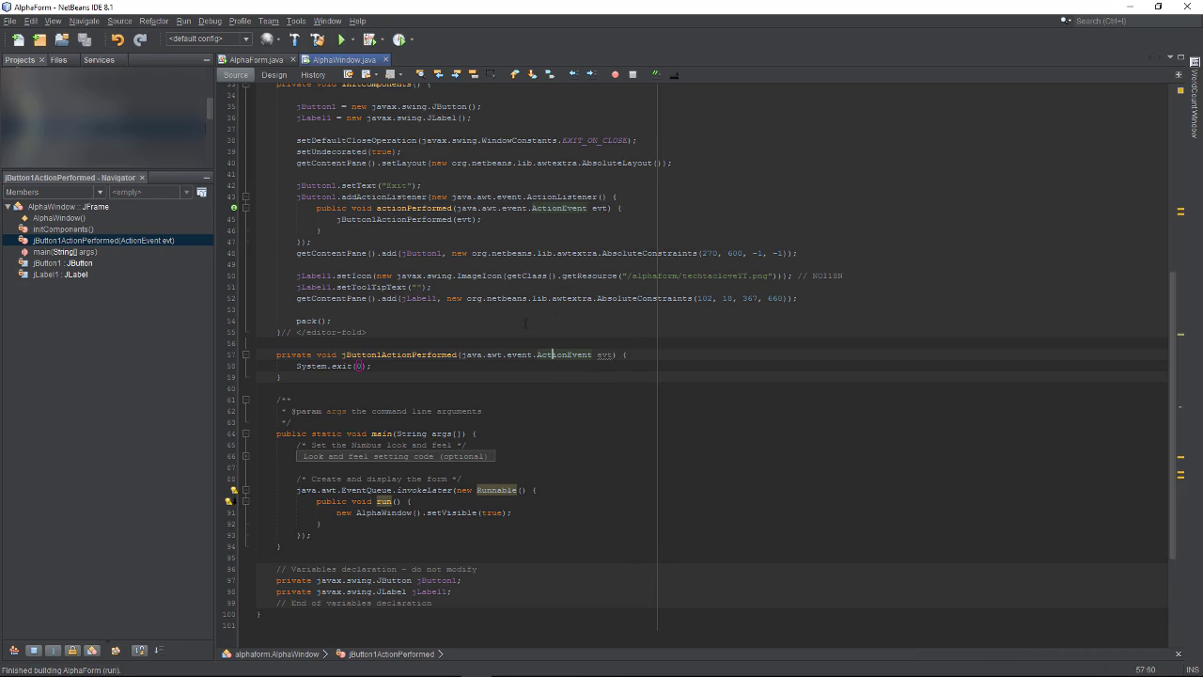